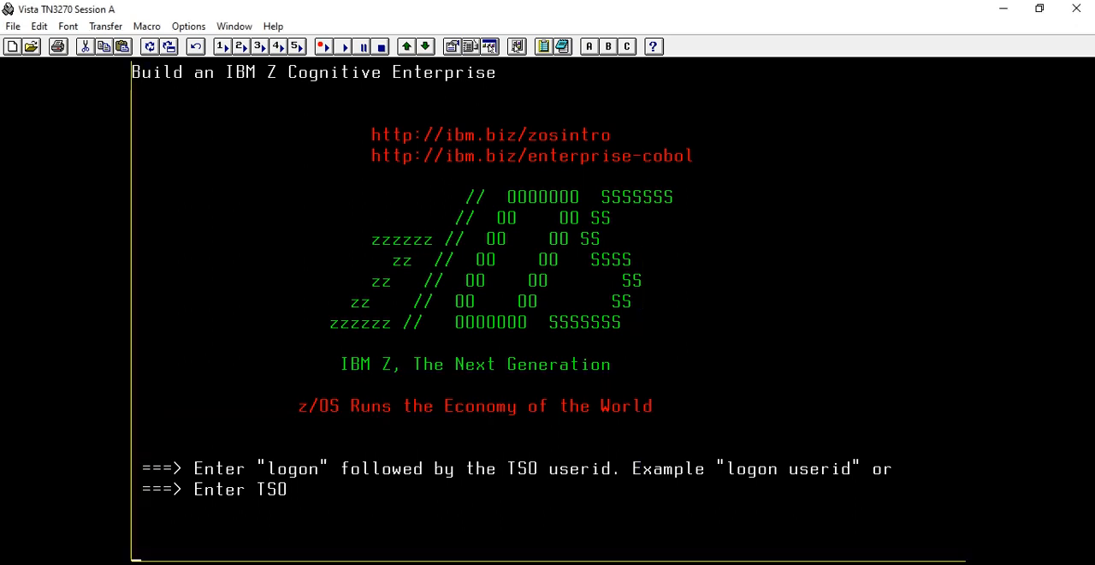
pyautogui.write('cataloged pro')
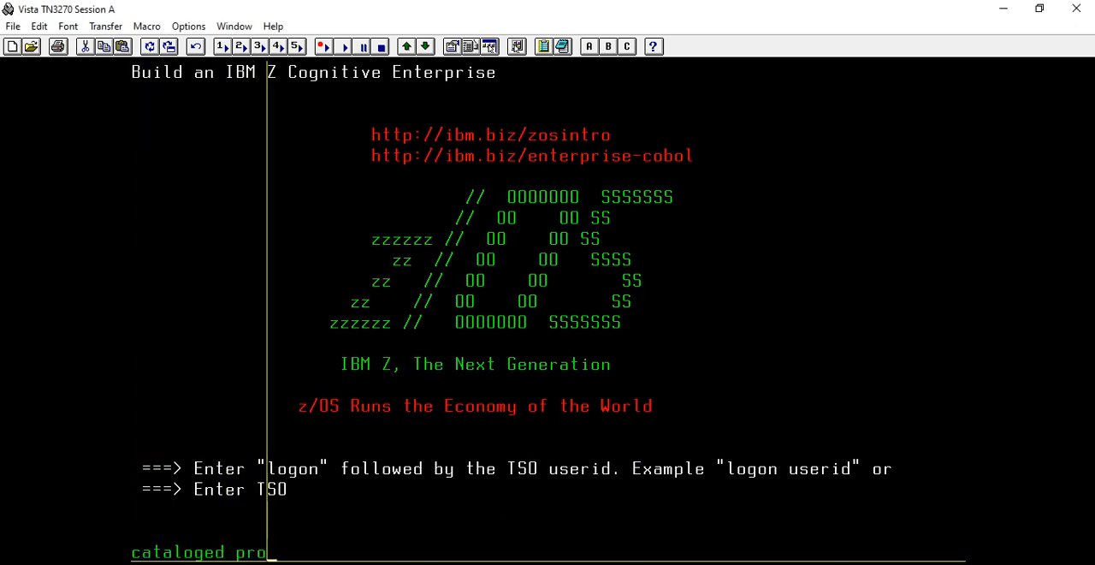
pyautogui.write('cedure')
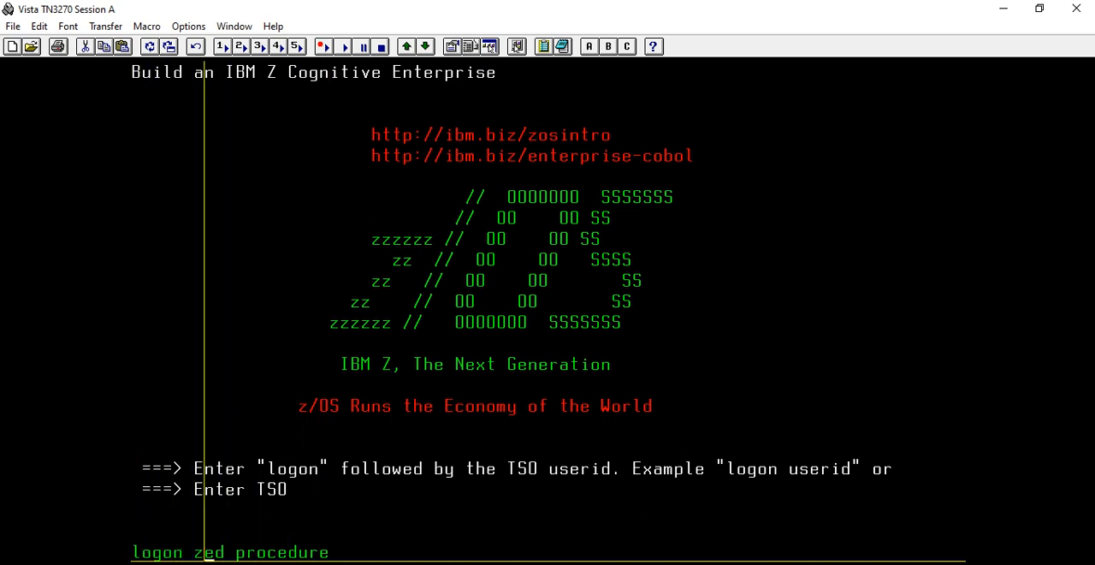
pyautogui.write('80076')
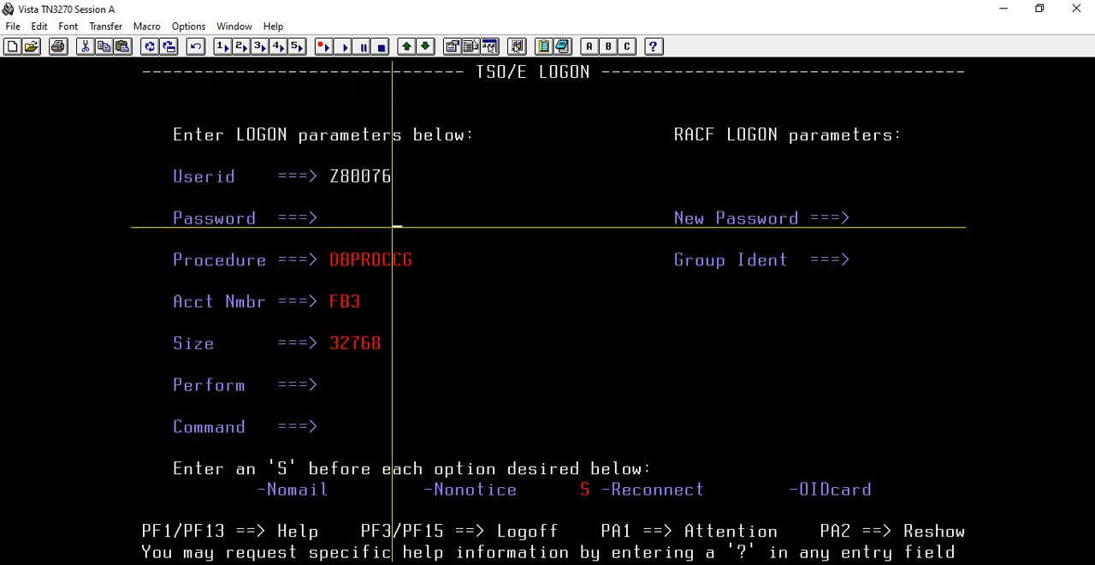
# Submit the TSO logon and continue through to the ISPF Primary Option Menu.
pyautogui.press('Enter')
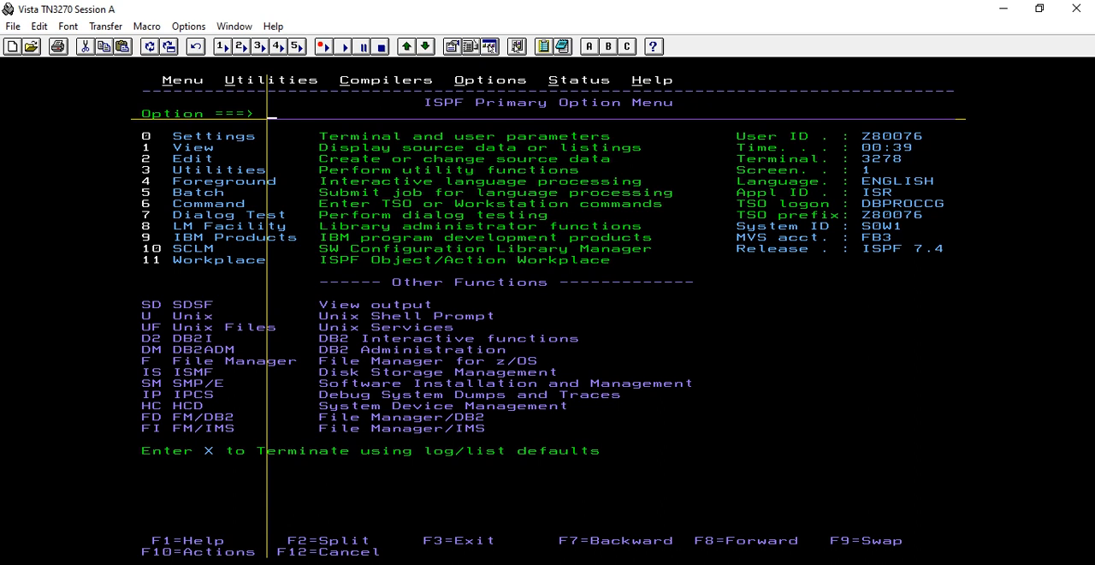
# Use ISPF 3.4 to list the Z80076 data sets and open the PROCLIB member list.
pyautogui.write('3.4')
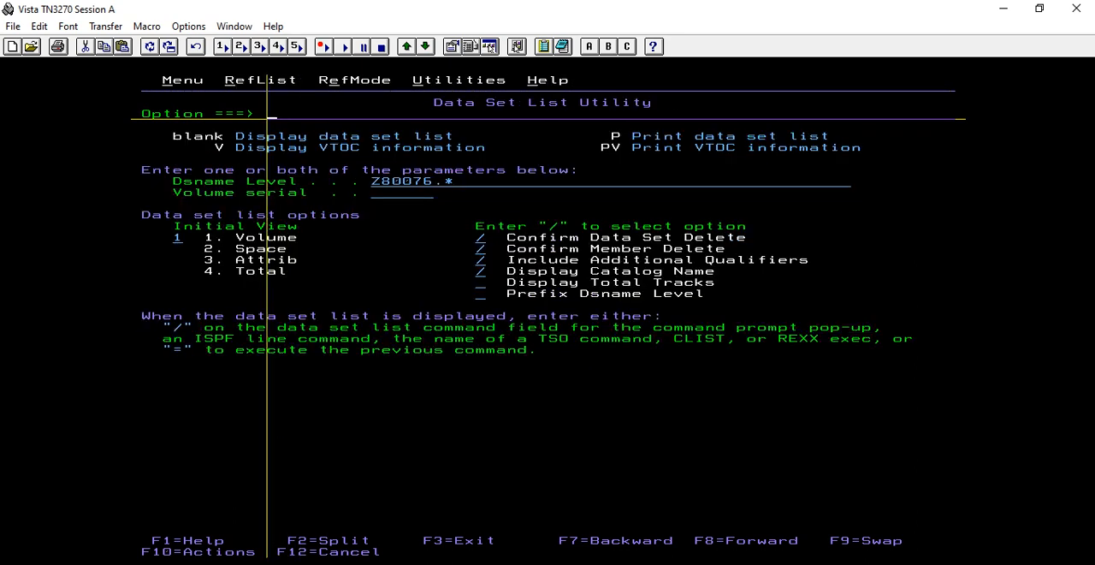
pyautogui.press('Enter')
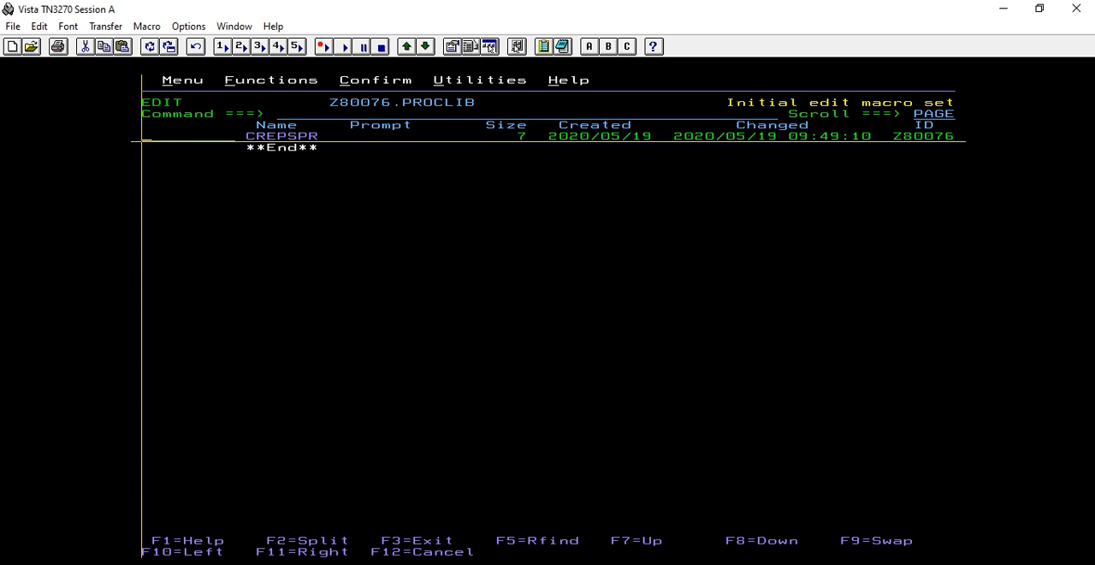
# Select member CREPSPR with E to open it in the ISPF editor.
pyautogui.write('e')
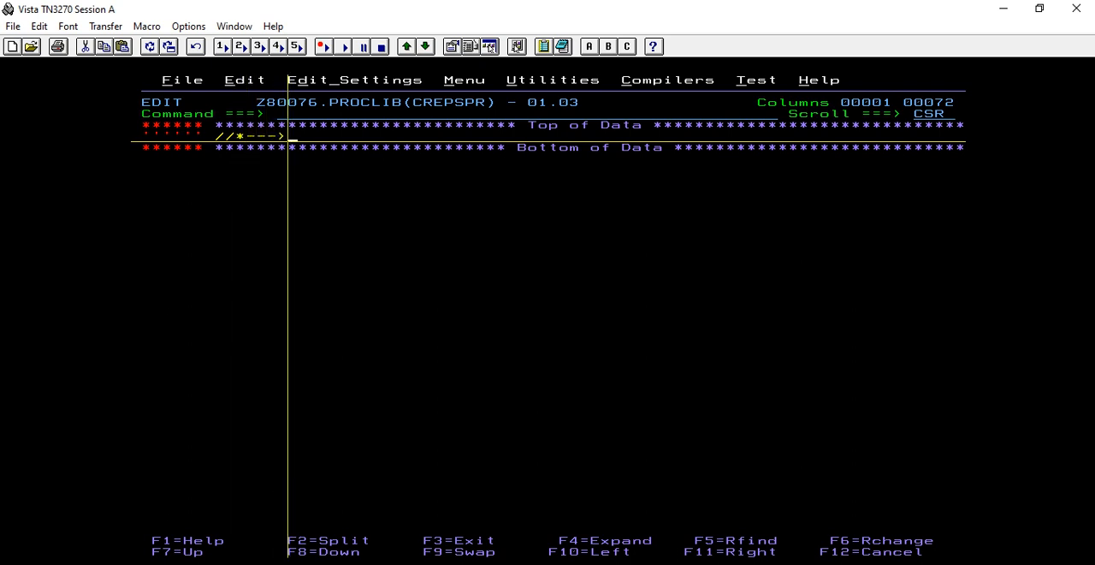
# Enter a 'CATALOGED PROCEDURE' comment line followed by a '//CREPSPR PROC' statement.
pyautogui.write('cataloge')
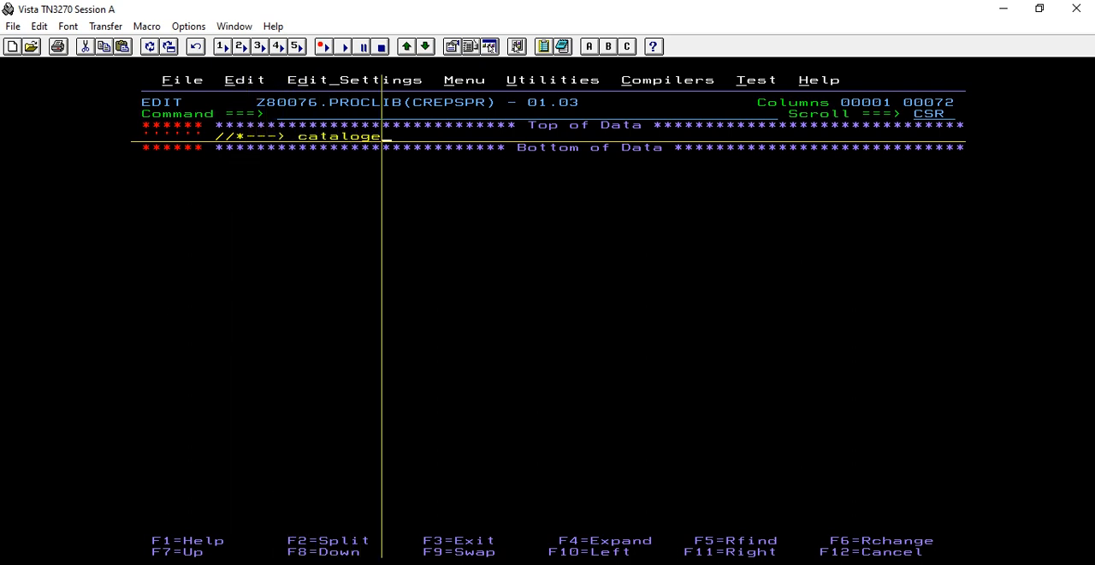
pyautogui.write('d proc')
pyautogui.write('//c')
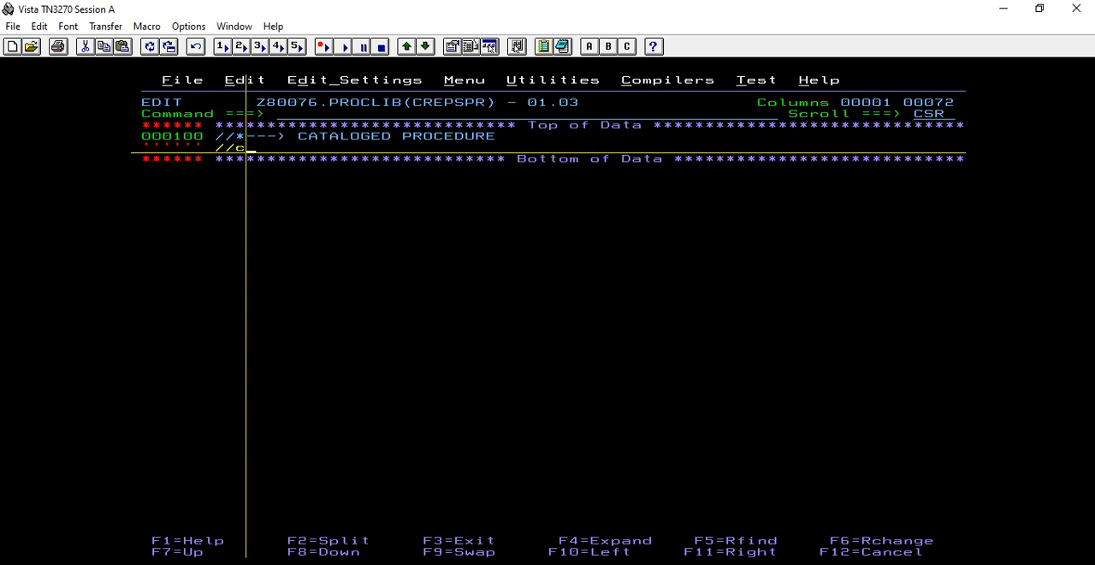
pyautogui.write('rep')
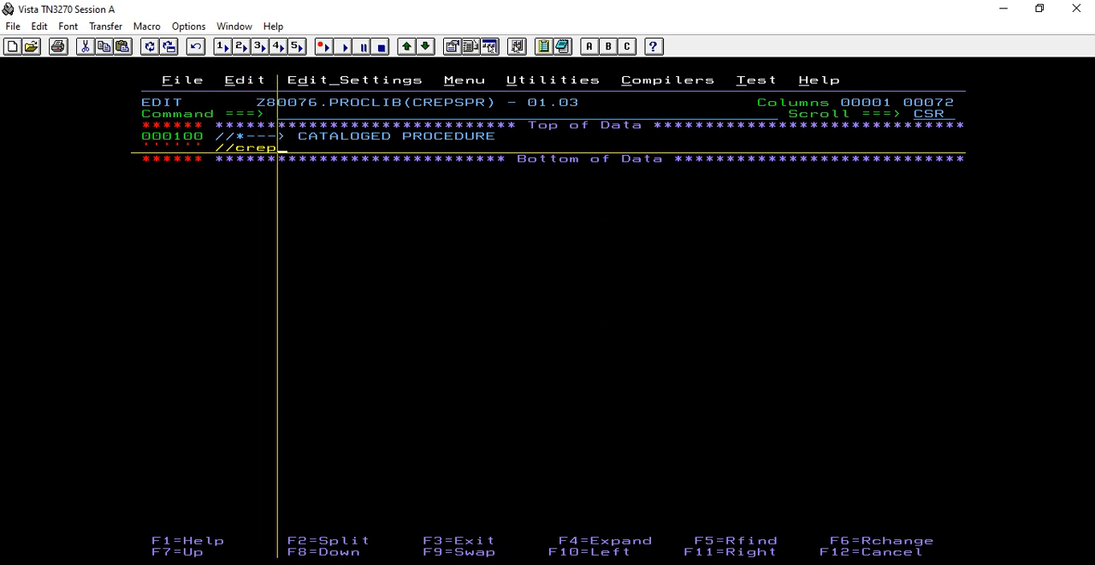
pyautogui.write('spr')
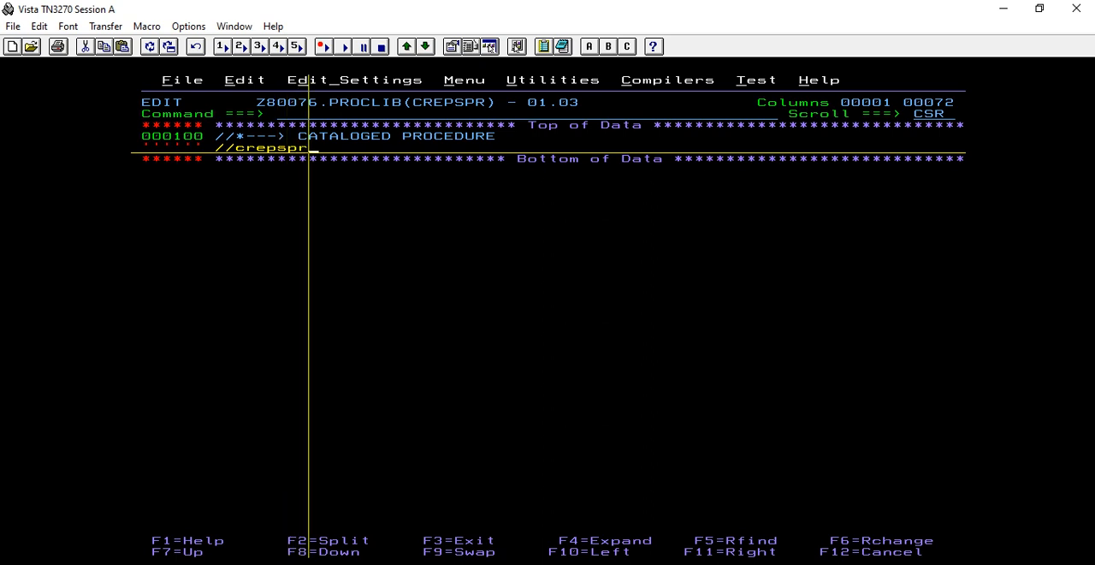
pyautogui.write('p')
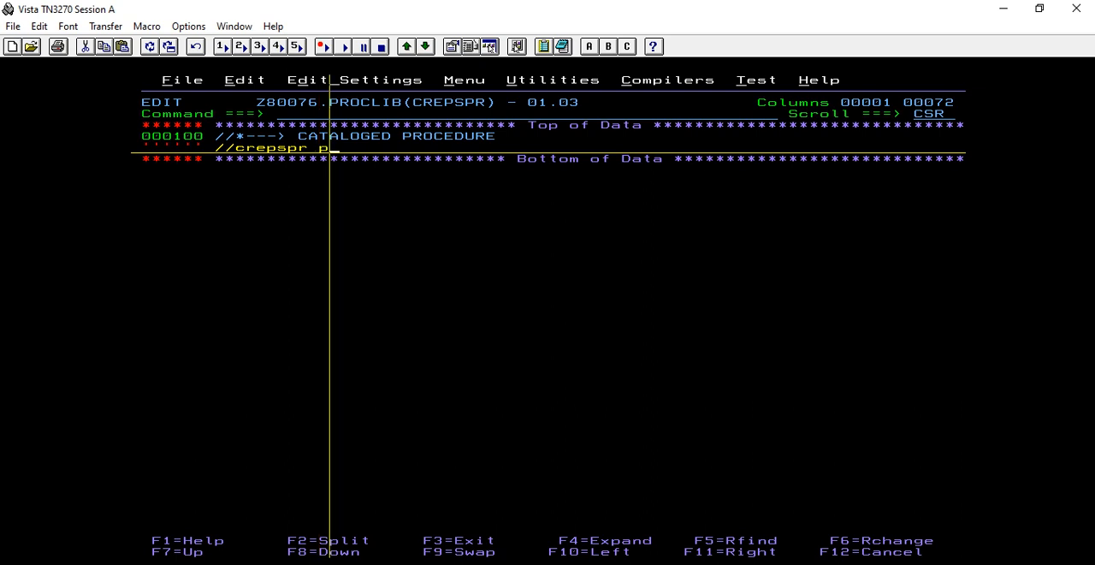
pyautogui.write('roc')
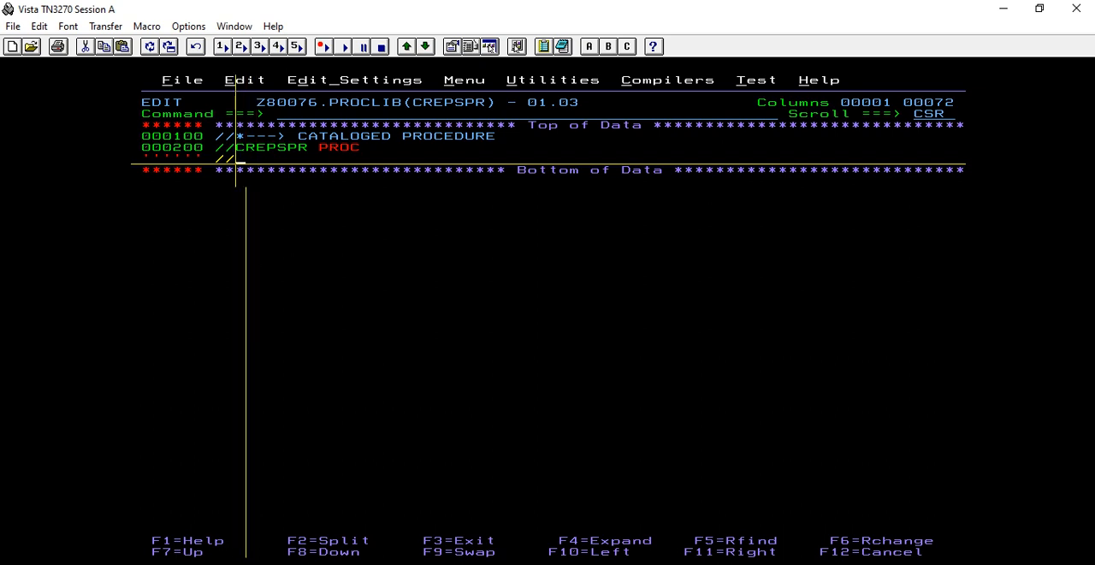
# Add a STEP00 EXEC PGM=IEFBR14 statement to the procedure.
pyautogui.write('//step0')
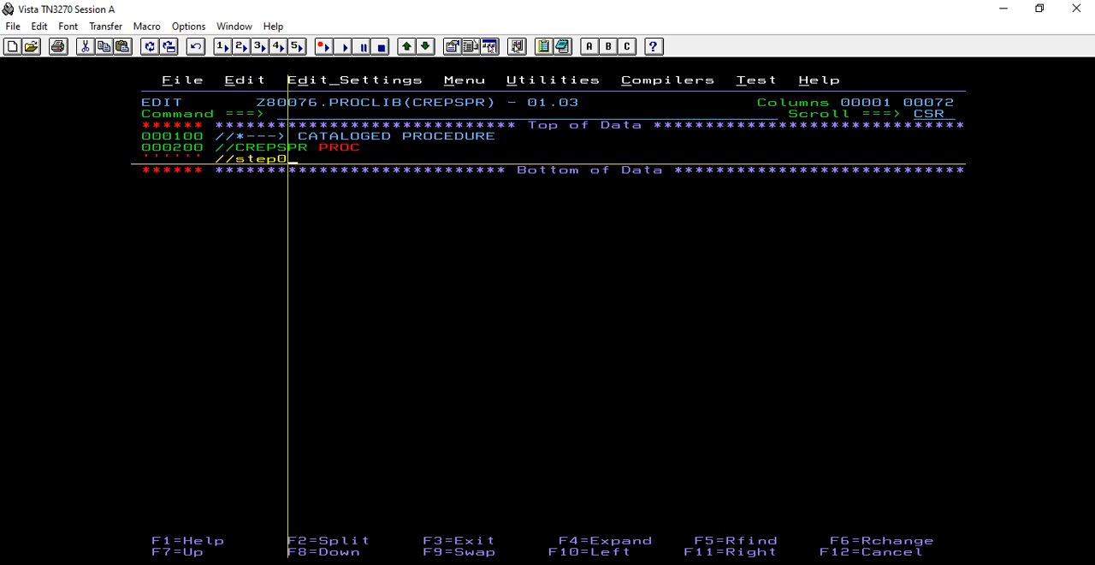
pyautogui.write('1')
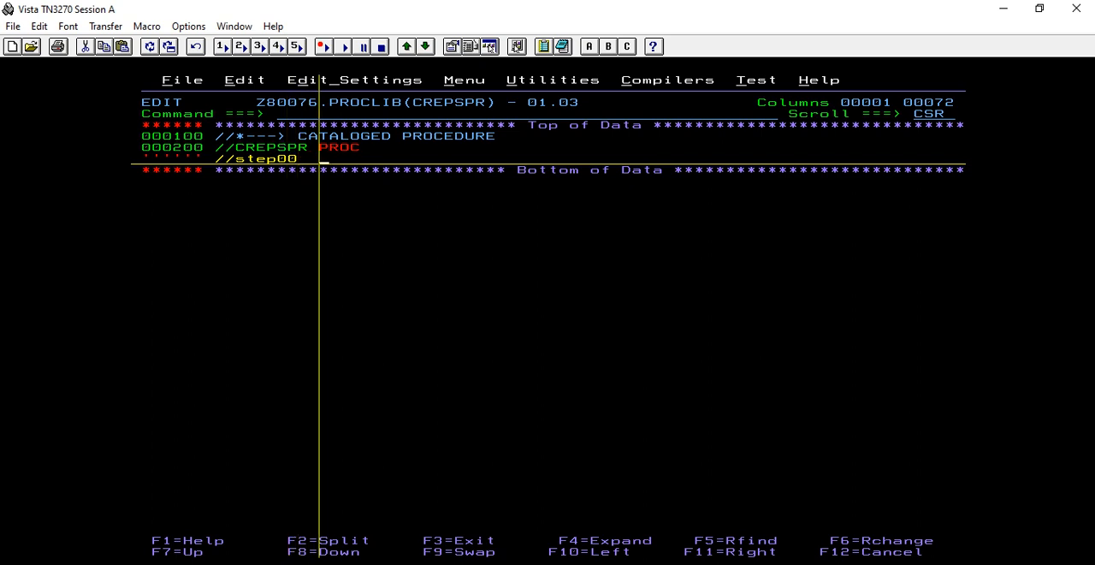
pyautogui.write('exec pgm')
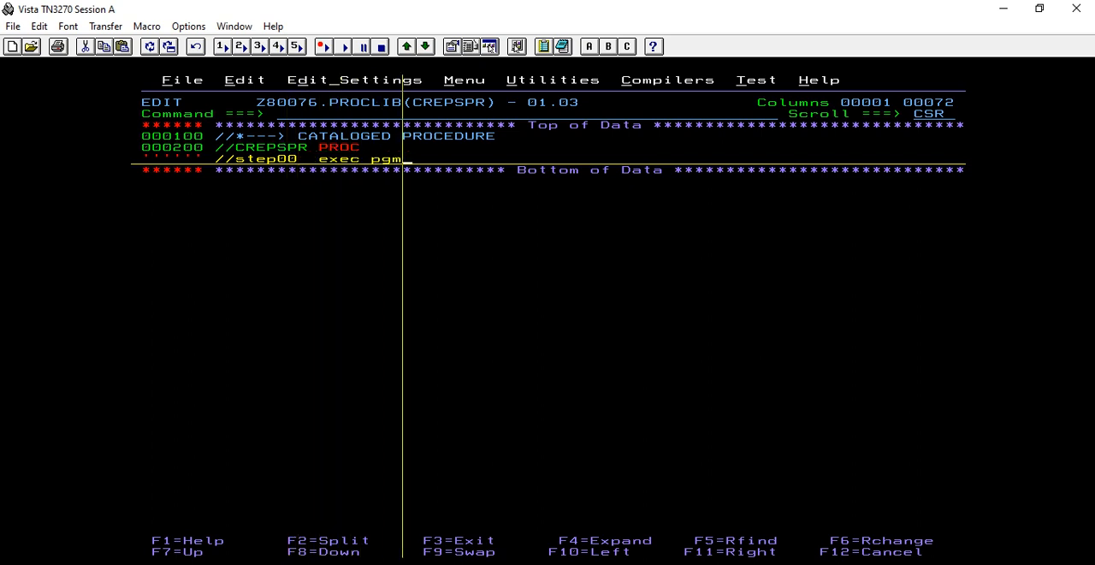
pyautogui.write('=')
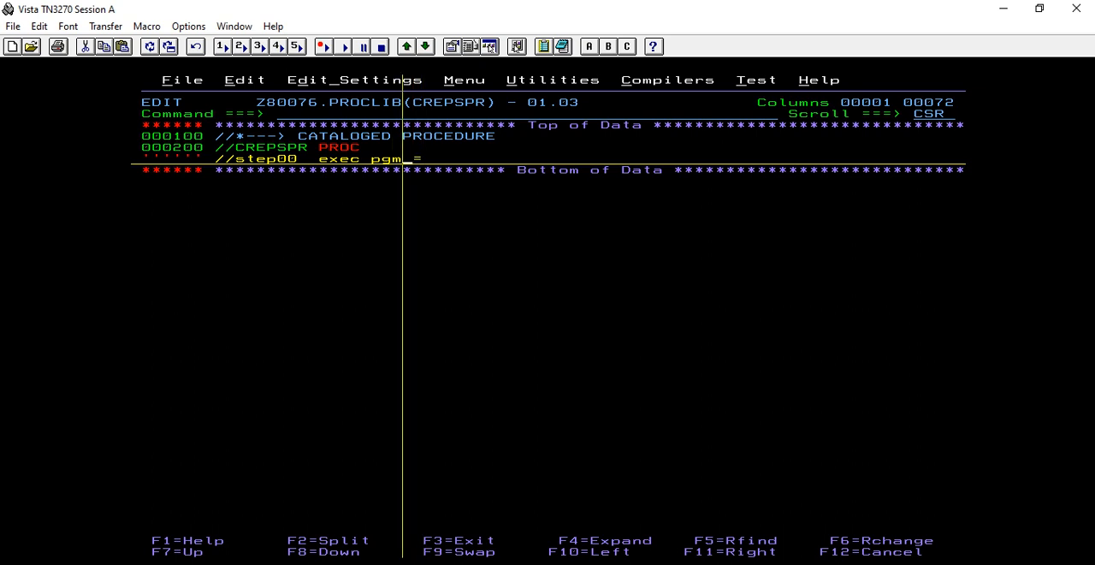
pyautogui.write('ief')
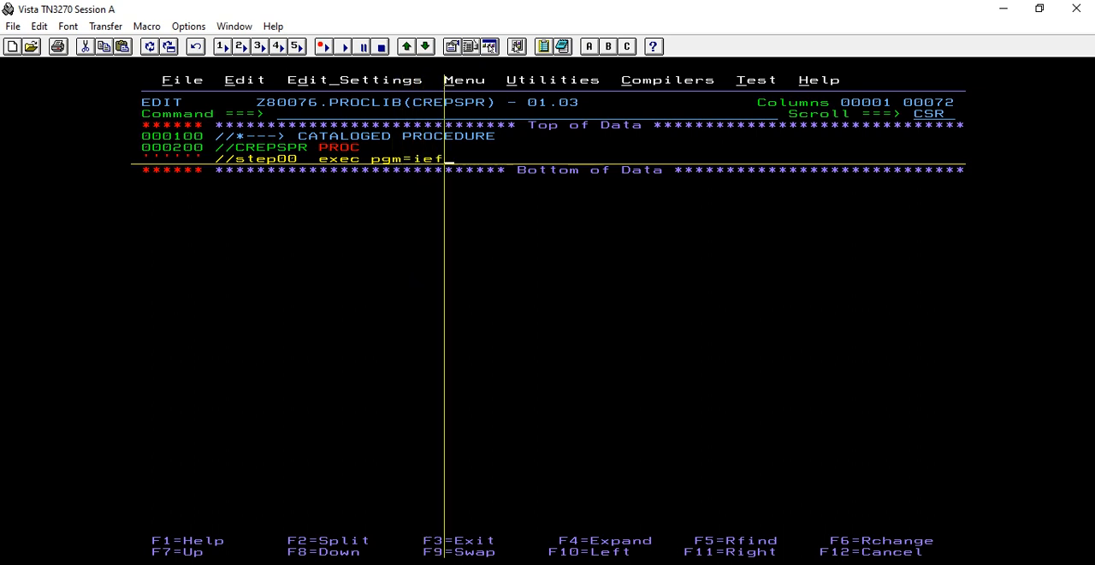
pyautogui.write('br14')
pyautogui.write('//')
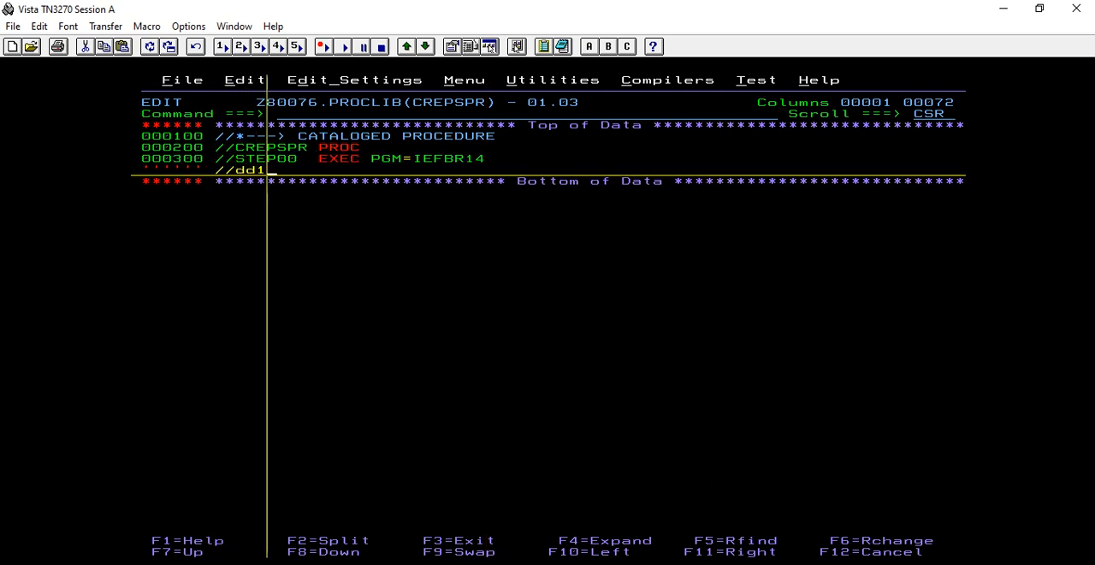
# Write the DD1 statement with DSN=&SYSUID..SANDEEP.&NAME and start a continuation line.
pyautogui.write('dd')
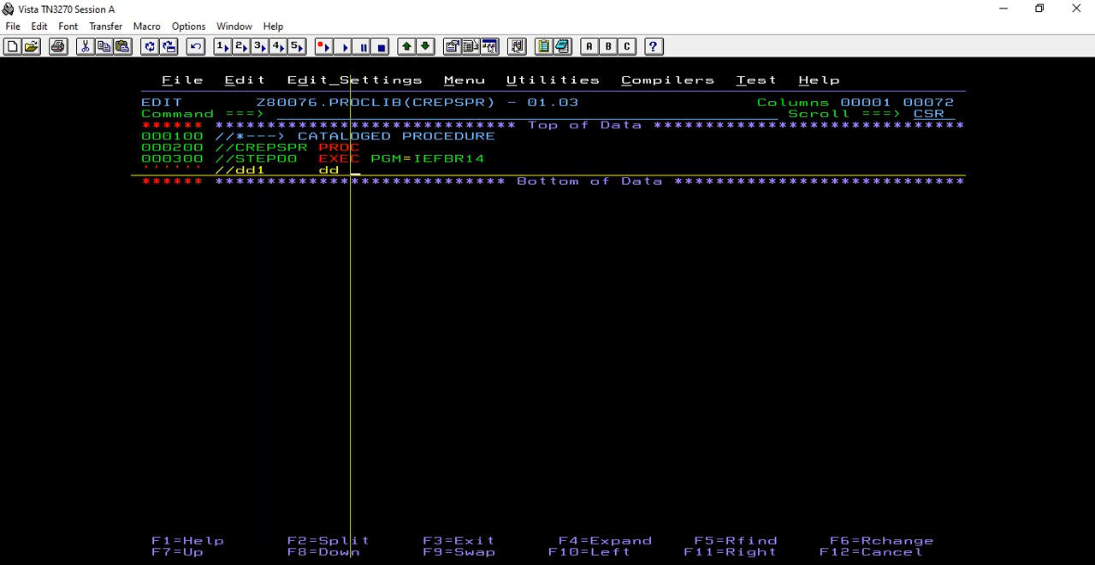
pyautogui.write('dsn=')
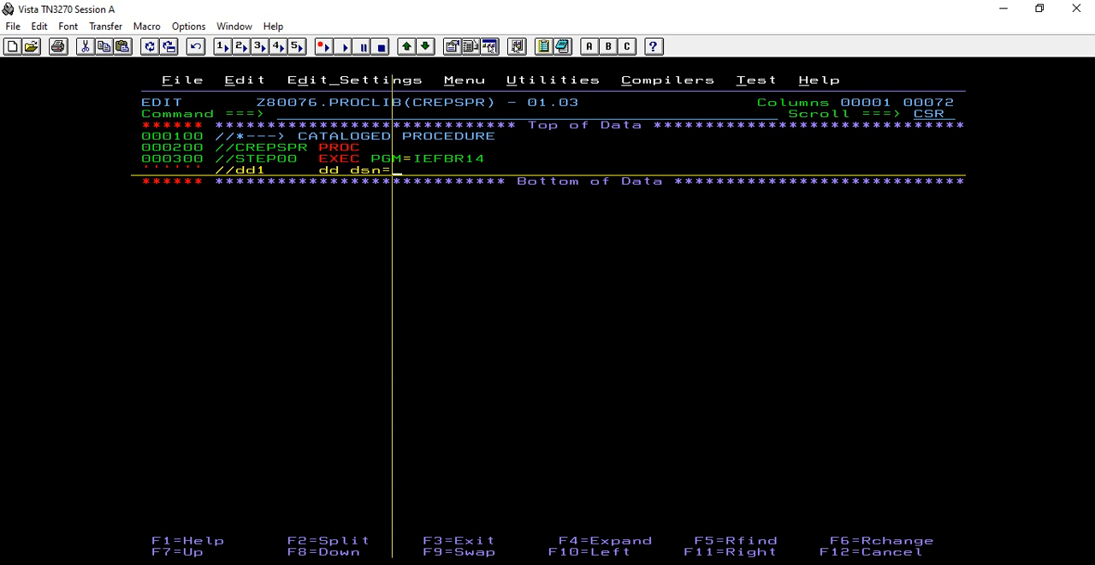
pyautogui.write('&sysuid')
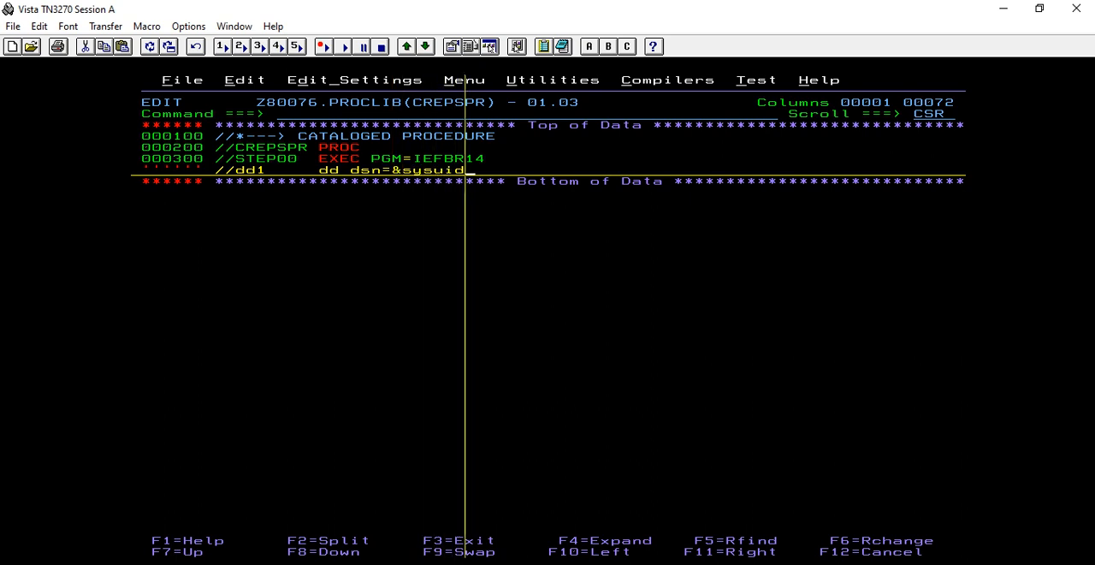
pyautogui.write('.sand')
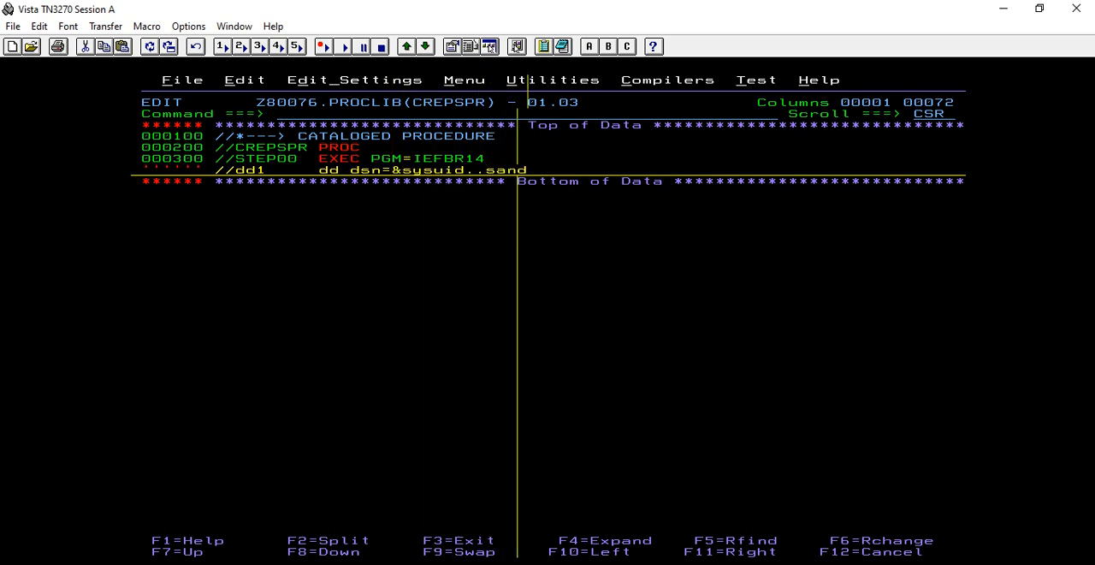
pyautogui.write('eep.')
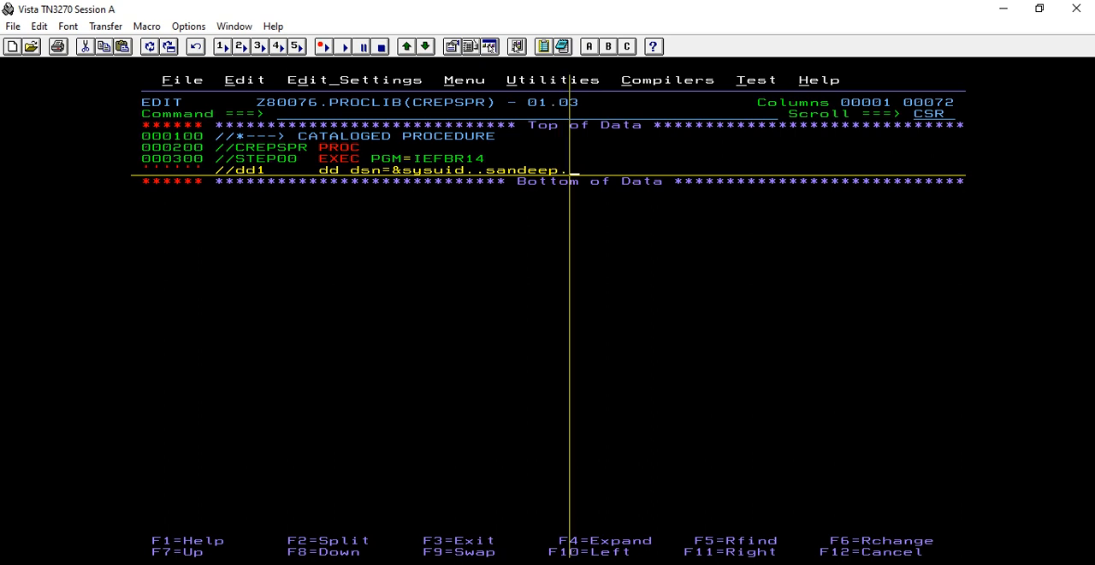
pyautogui.write('&name')
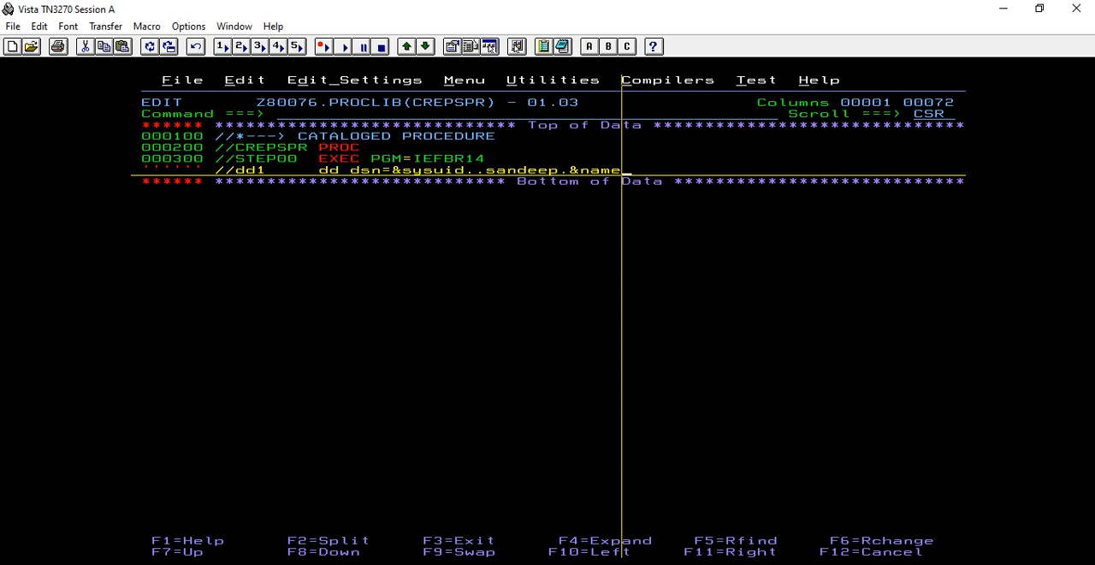
pyautogui.press('Enter')
pyautogui.write('//')
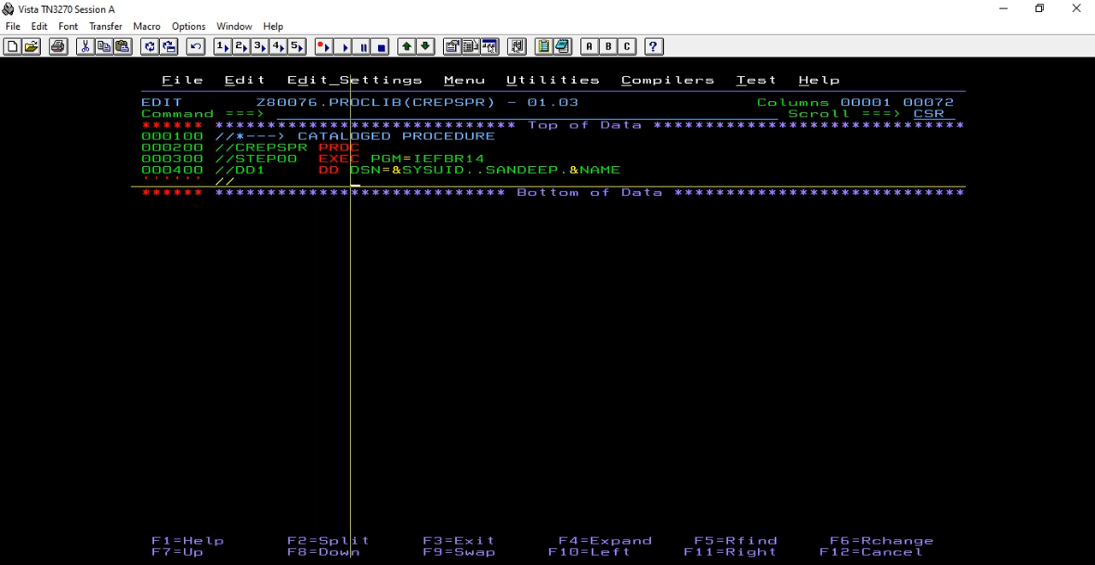
# Continue DD1 with DISP=(NEW,CATLG,DELETE) and SPACE=(TRK,(10,20),RLSE).
pyautogui.write('disp=')
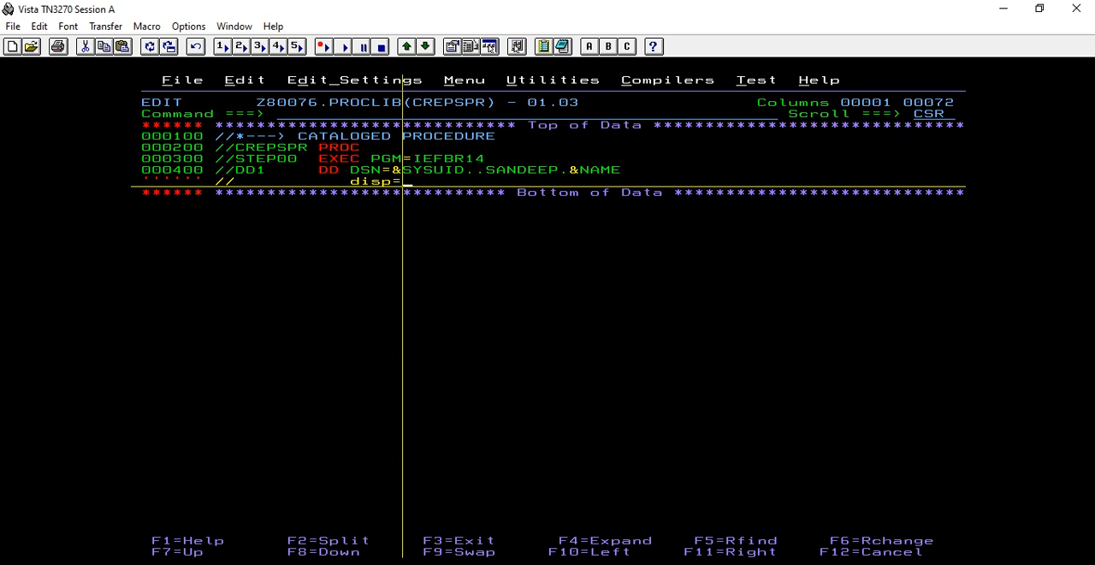
pyautogui.write('(new,c')
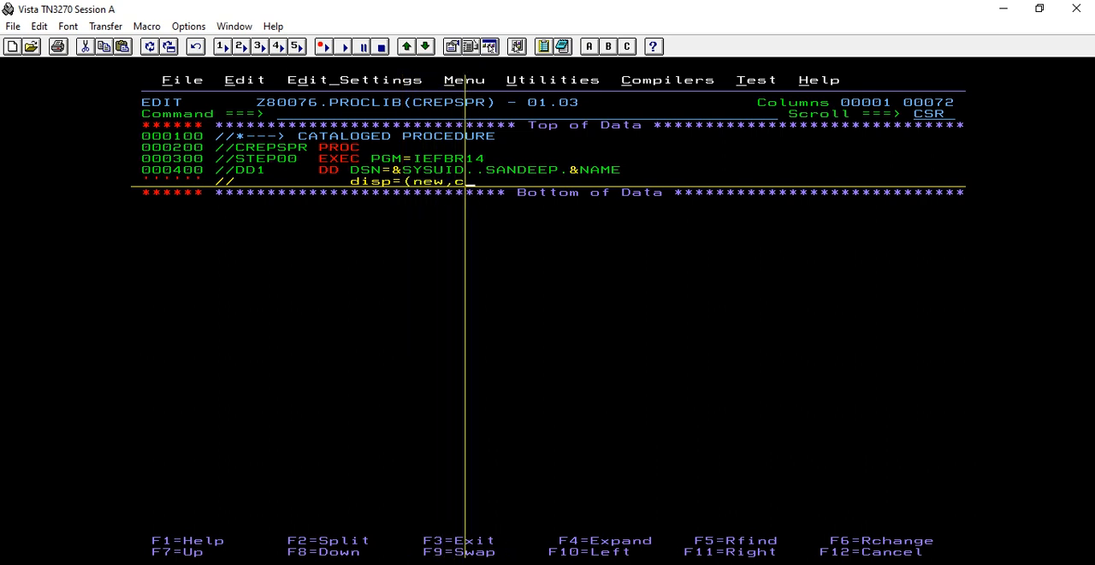
pyautogui.write('atlg')
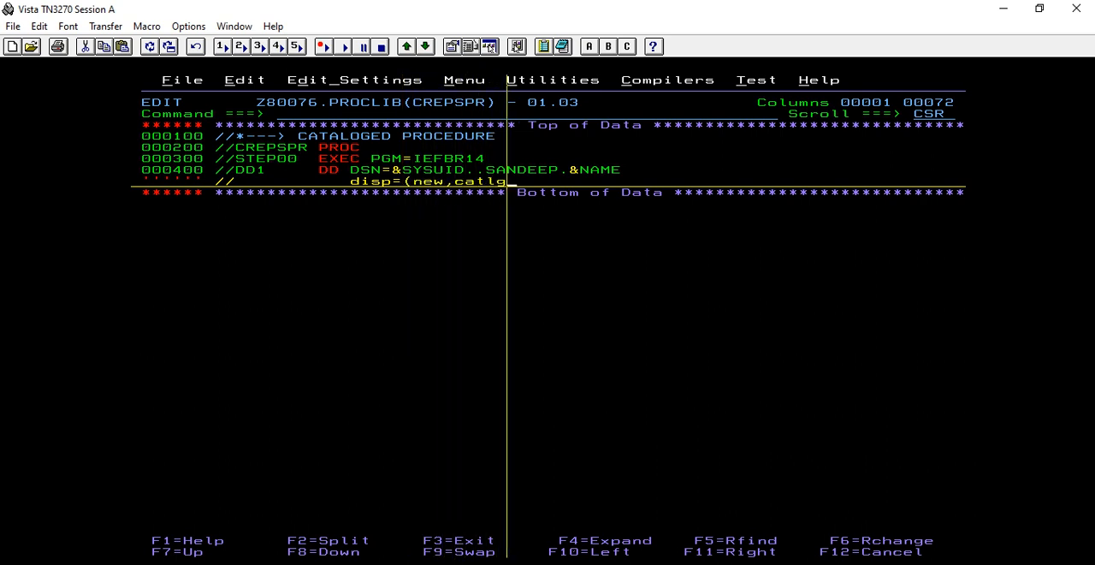
pyautogui.write(',delete')
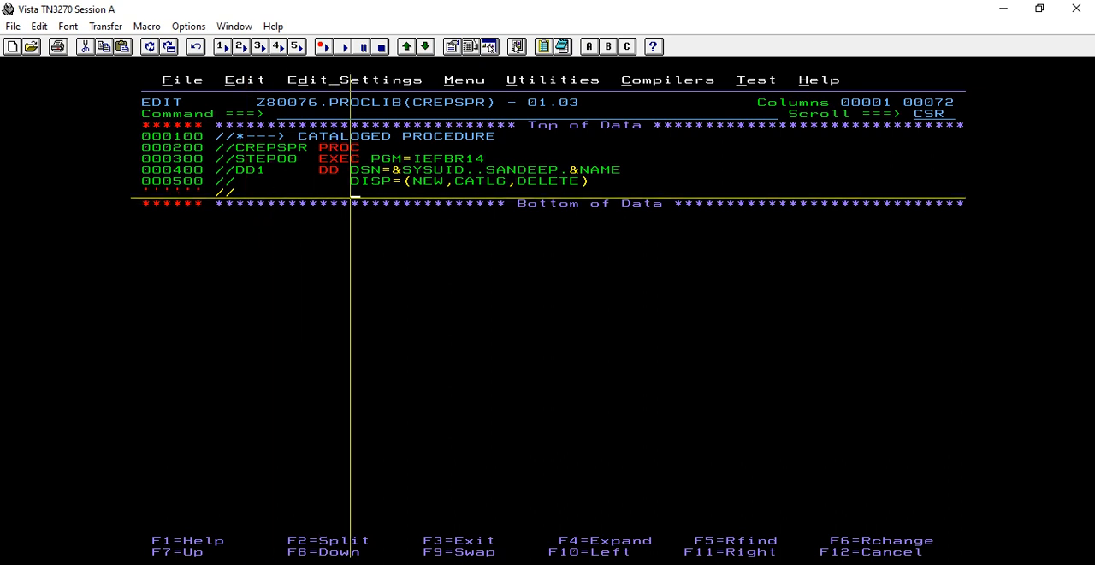
pyautogui.write('space=(')
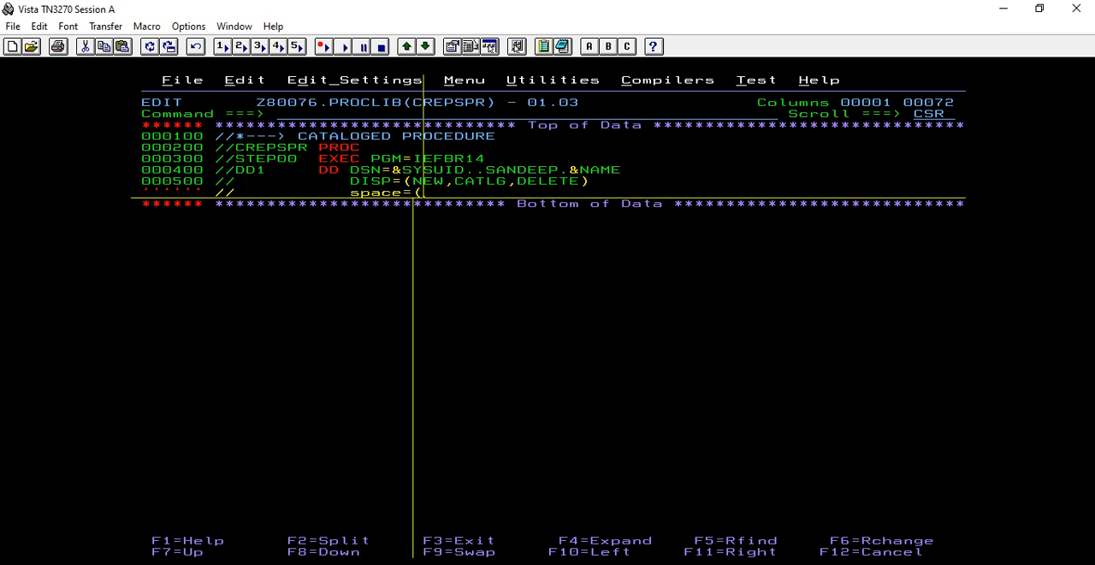
pyautogui.write('trk,')
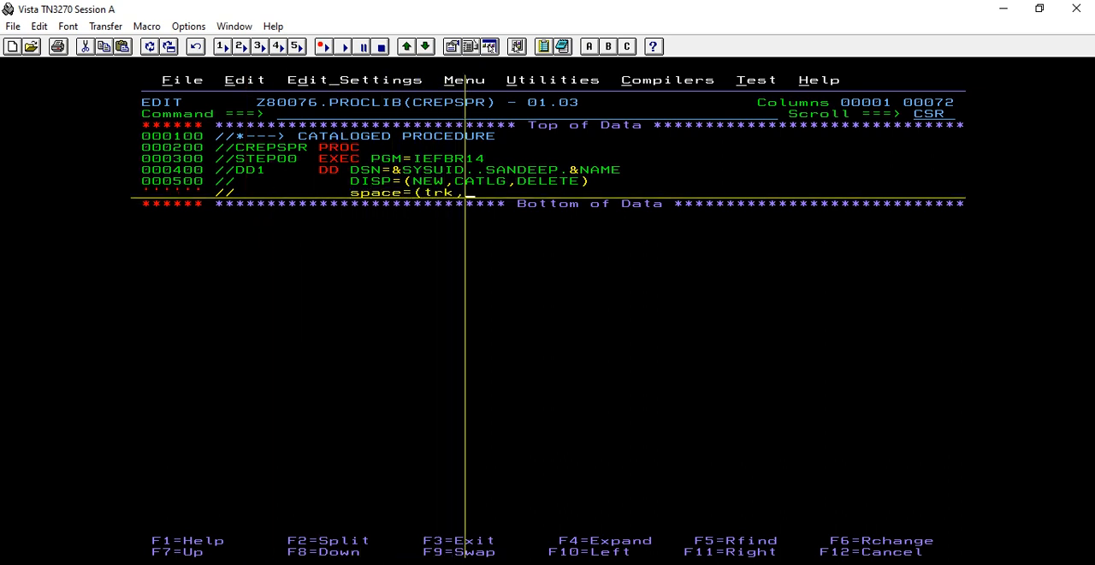
pyautogui.write('(10,20),')
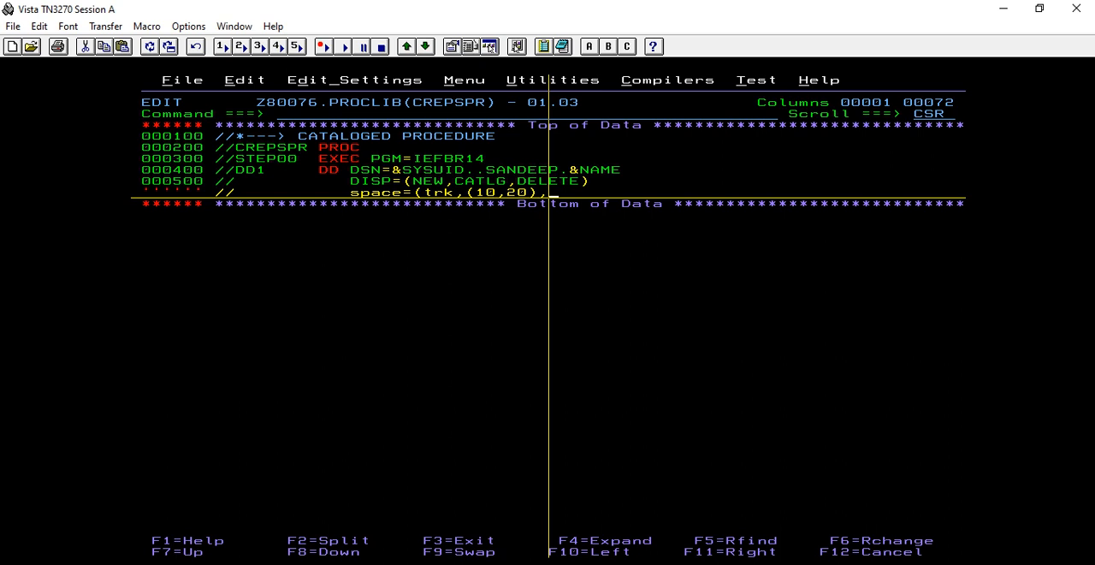
pyautogui.write('rlse)')
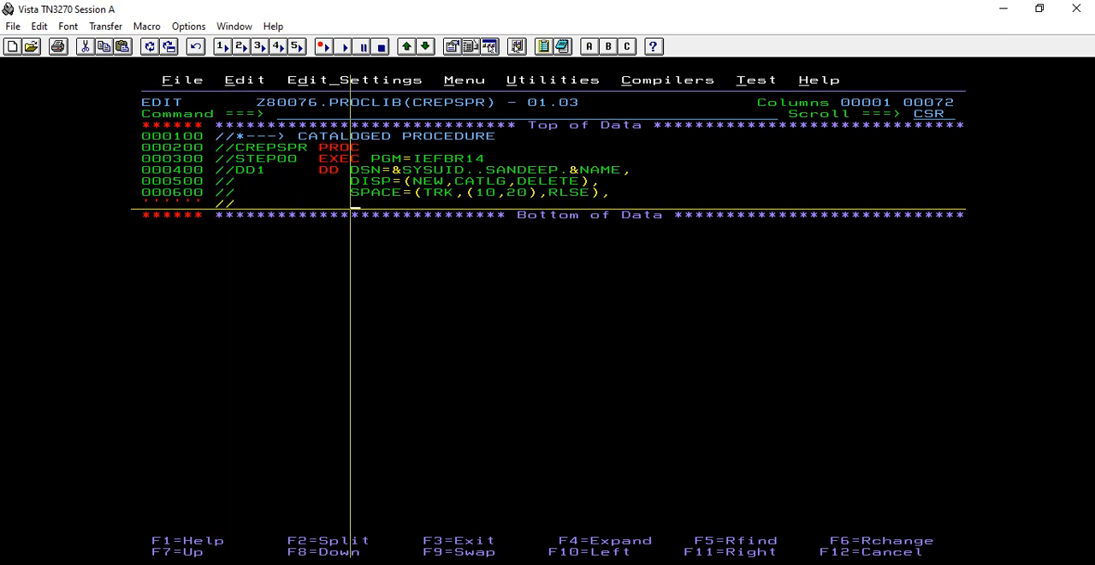
# Add DCB=(LRECL=80,RECFM=FB,BLKSIZE=800,DSORG=PS) to DD1 and close with PEND.
pyautogui.write('dc=')
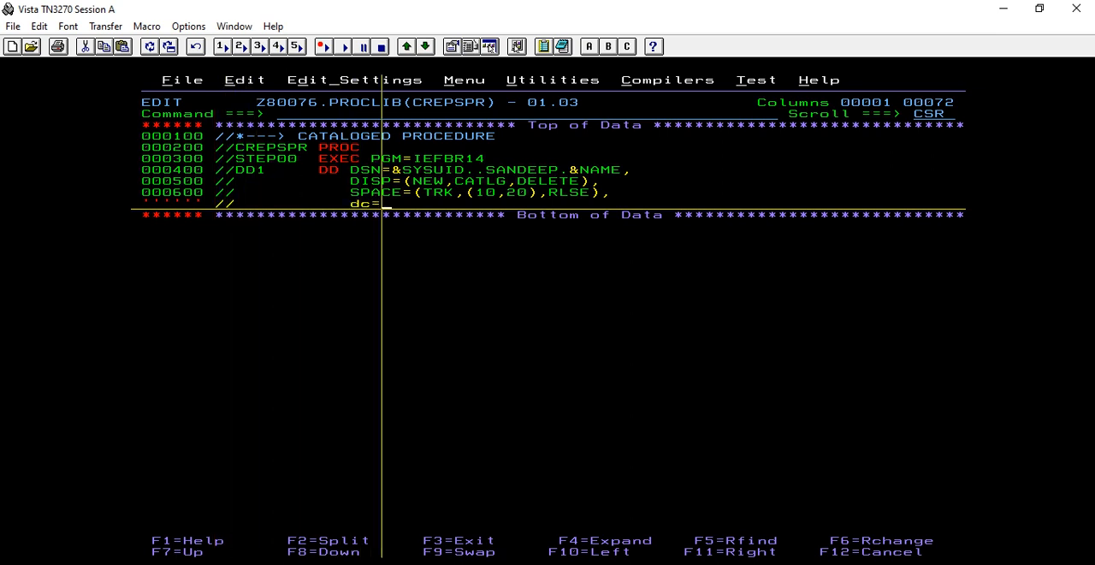
pyautogui.write('b(')
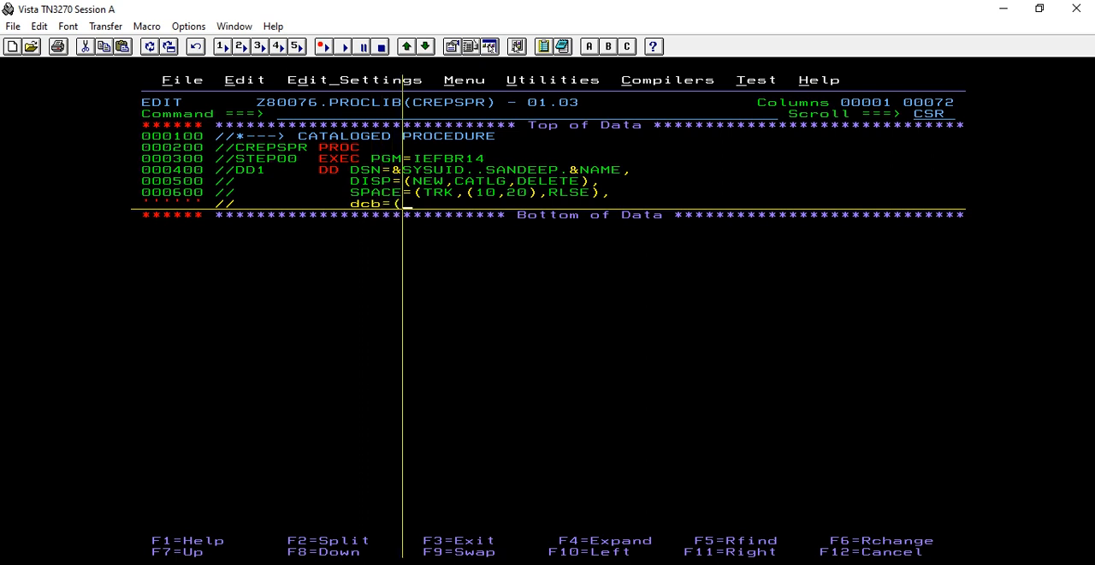
pyautogui.write('lrecl')
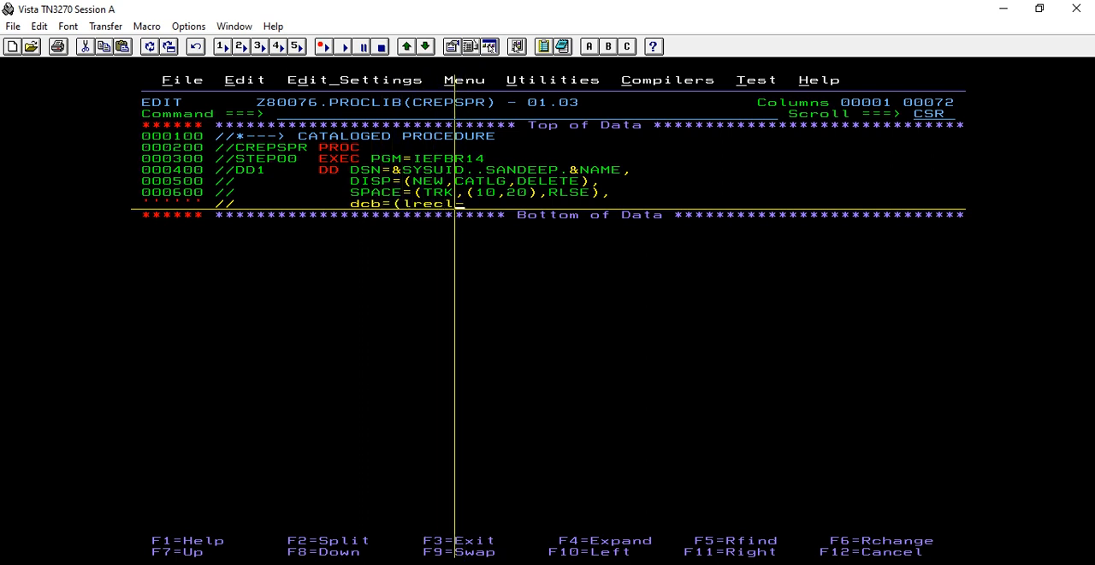
pyautogui.write('=80')
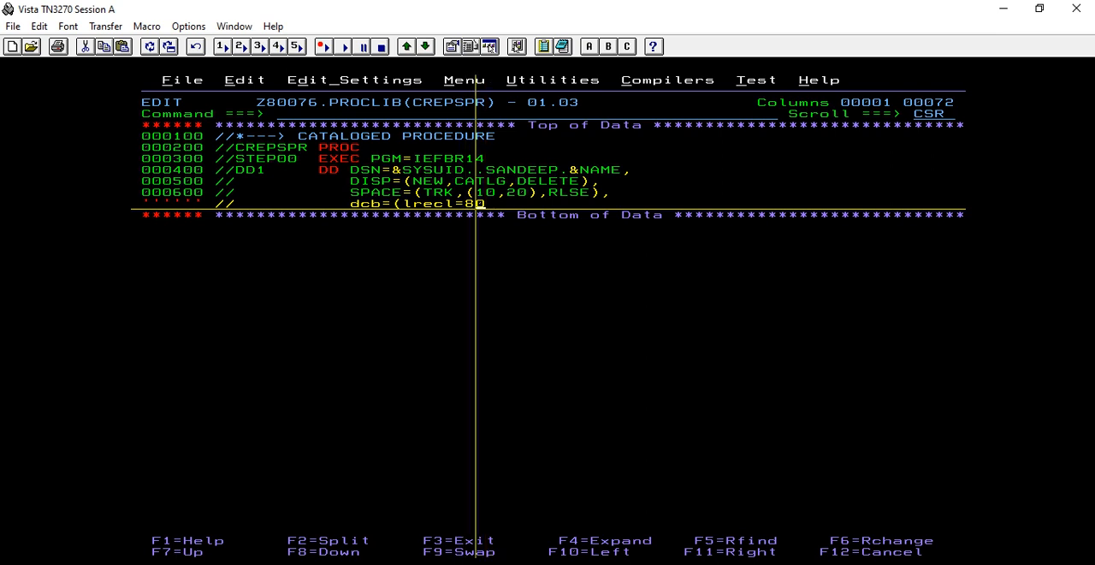
pyautogui.write(',recfm=fb,')
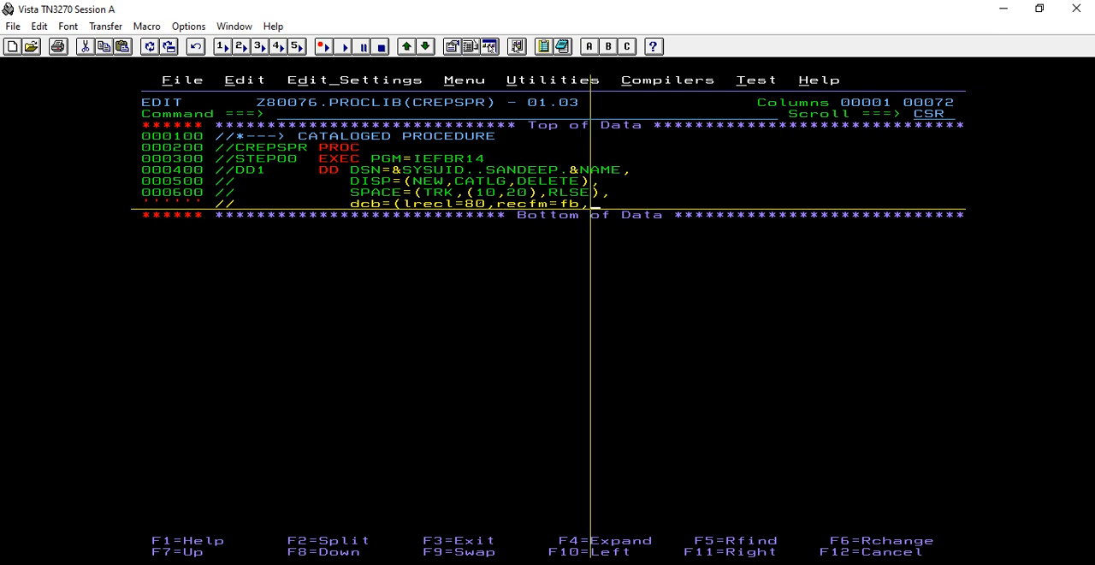
pyautogui.write('blksize(')
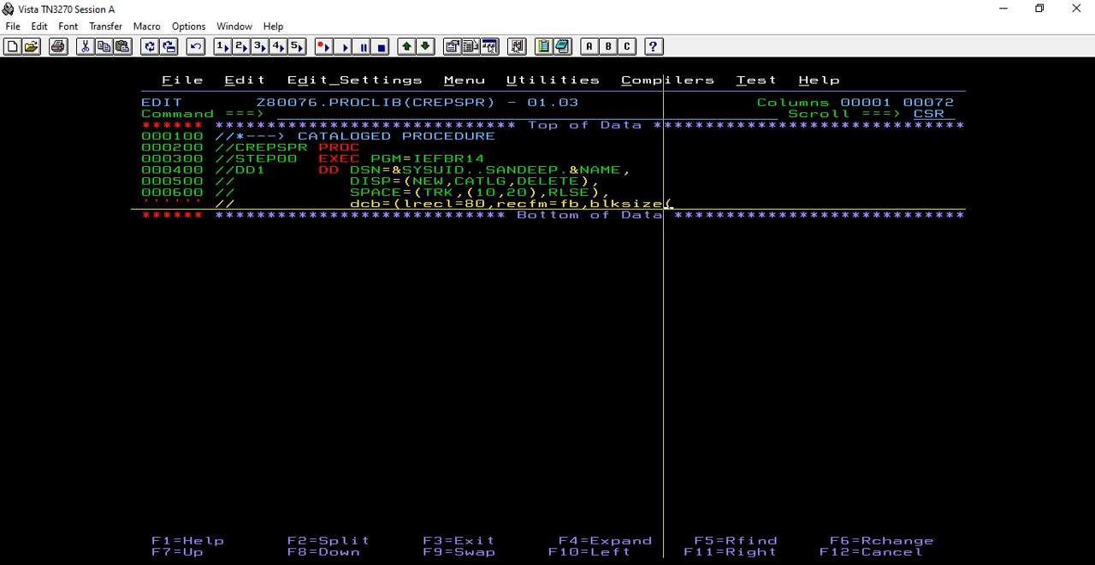
pyautogui.write('8000')
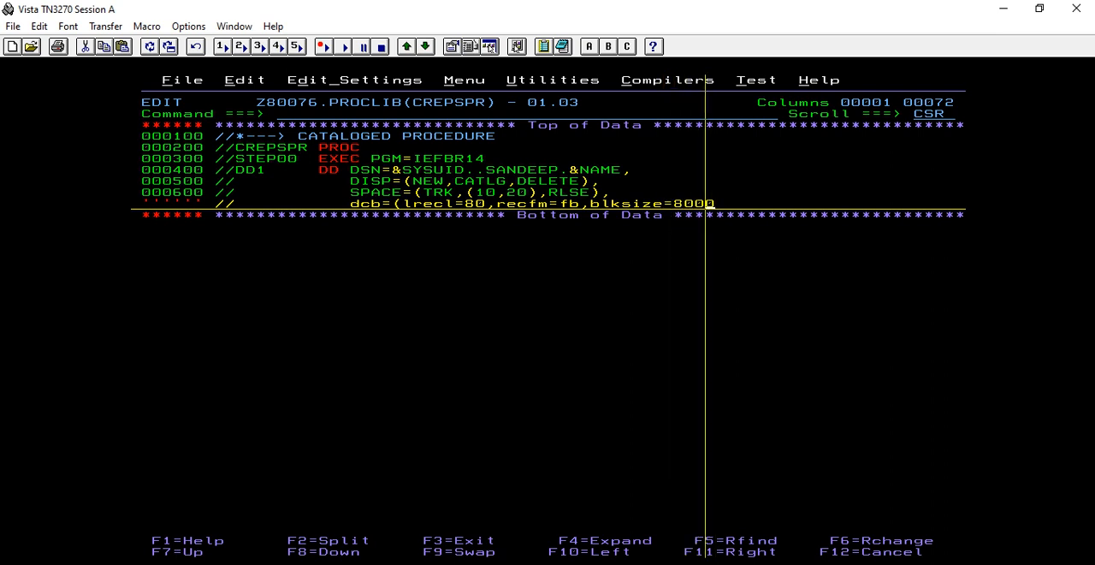
pyautogui.write(',dsorg')
pyautogui.write('//        PEND')
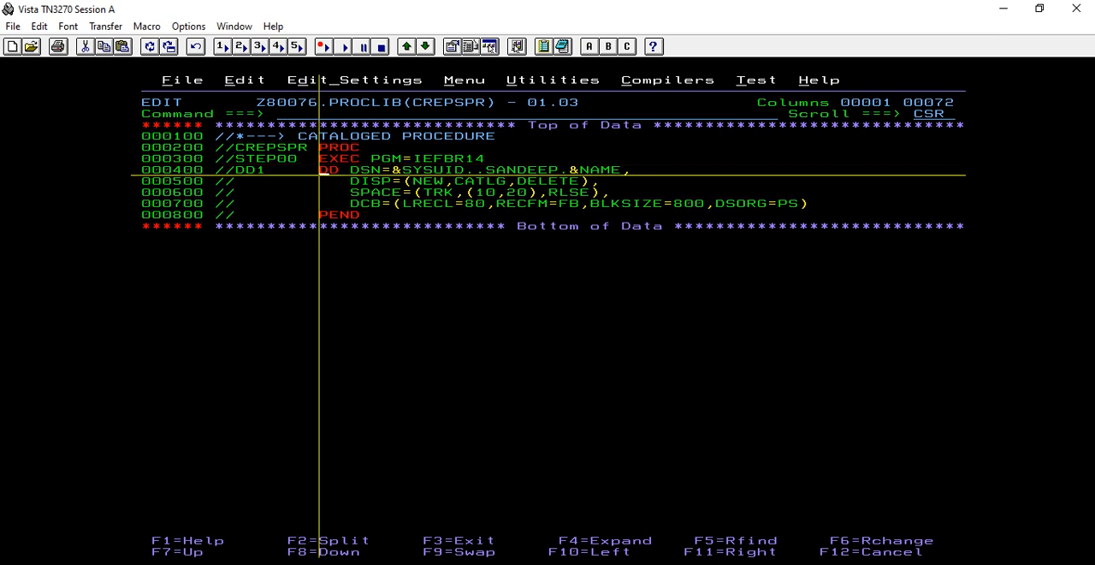
# Save the CREPSPR procedure member in PROCLIB.
pyautogui.write('save')
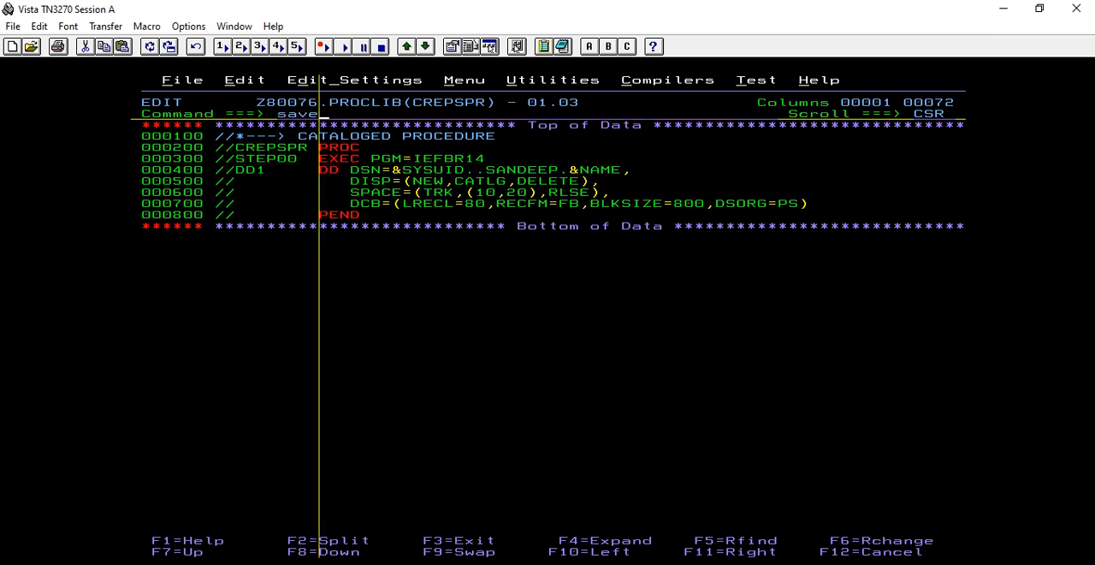
pyautogui.press('Enter')
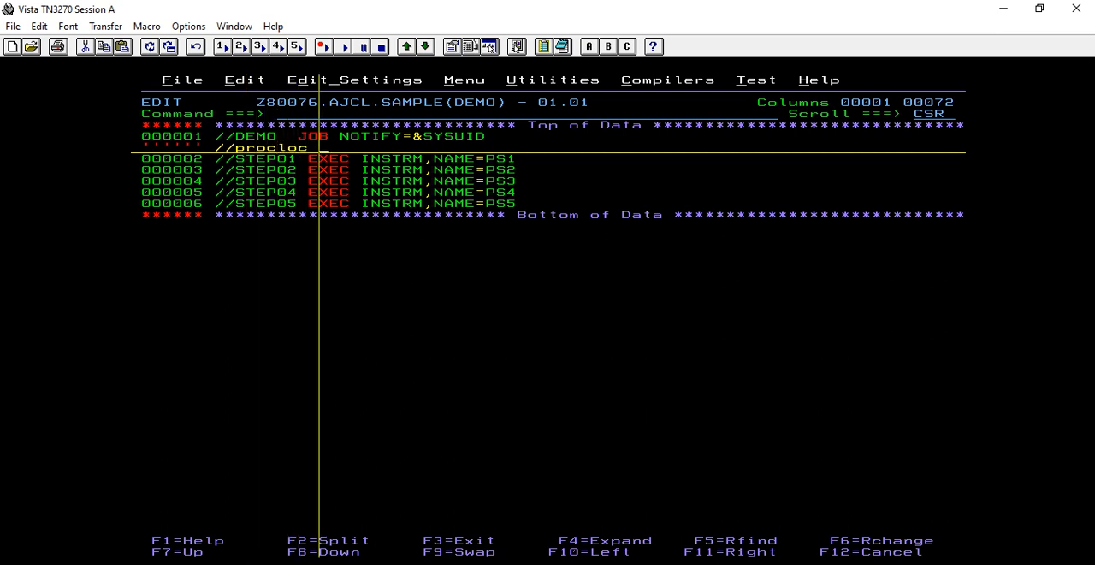
# Insert a '//PROCLOC JCLLIB ORDER=Z80076.PROCLIB' line after the DEMO job card.
pyautogui.write('jcli')
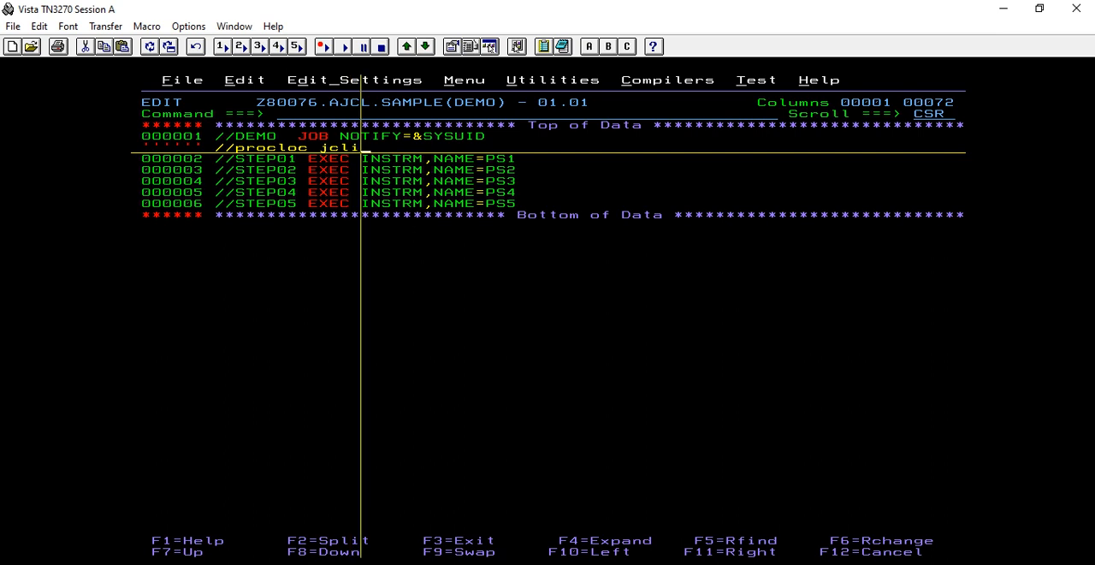
pyautogui.write('lib')
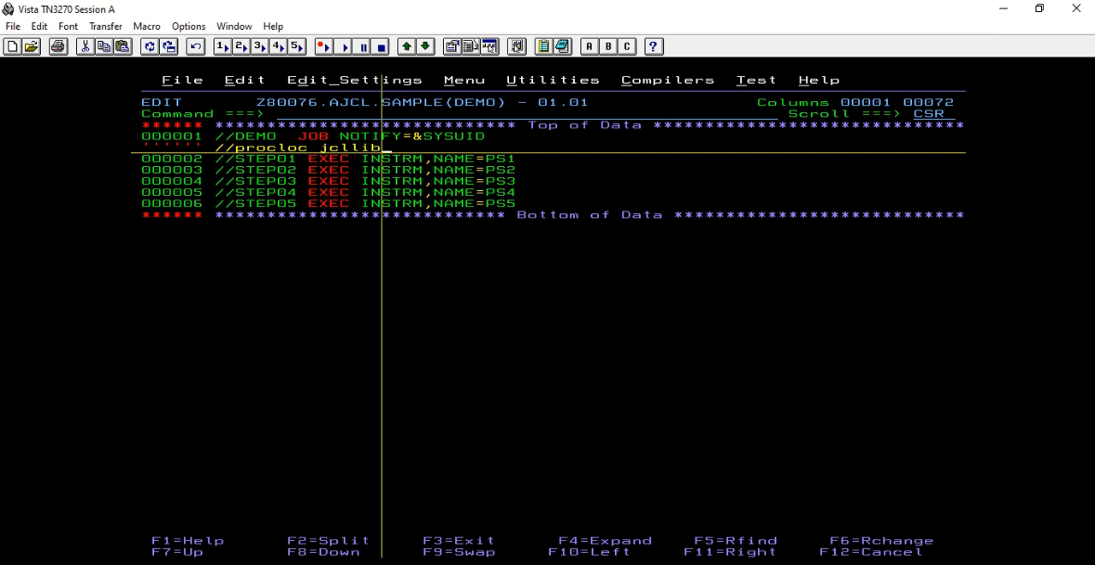
pyautogui.write('order=')
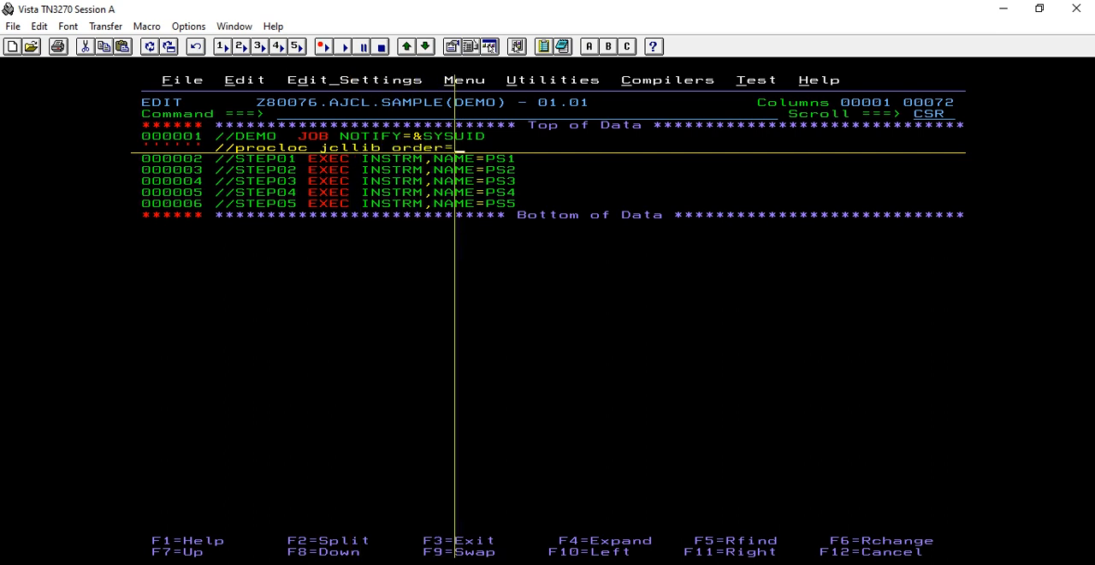
pyautogui.write('z80076')
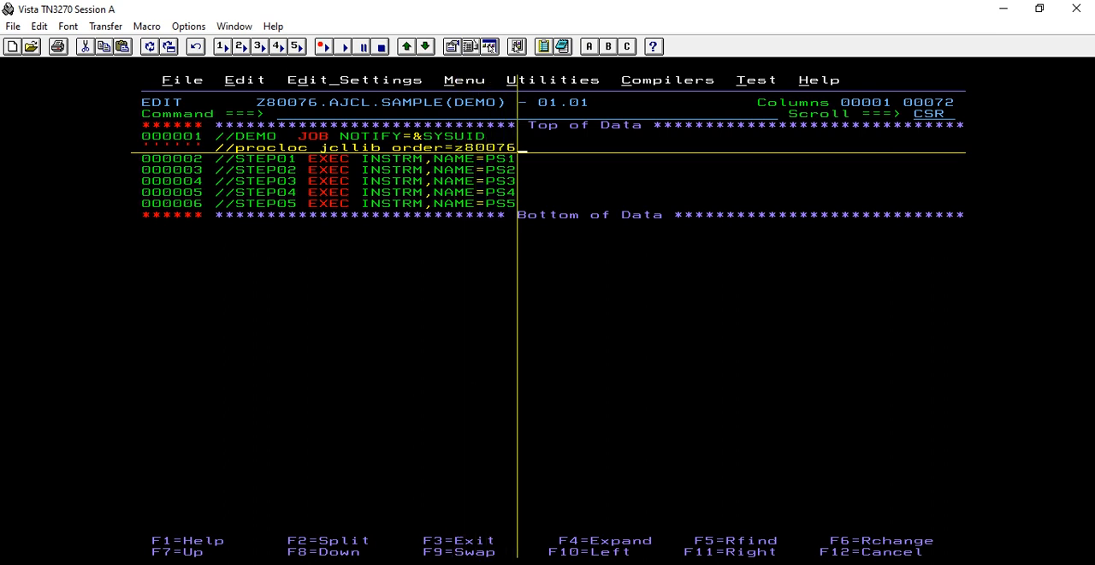
pyautogui.write('j')
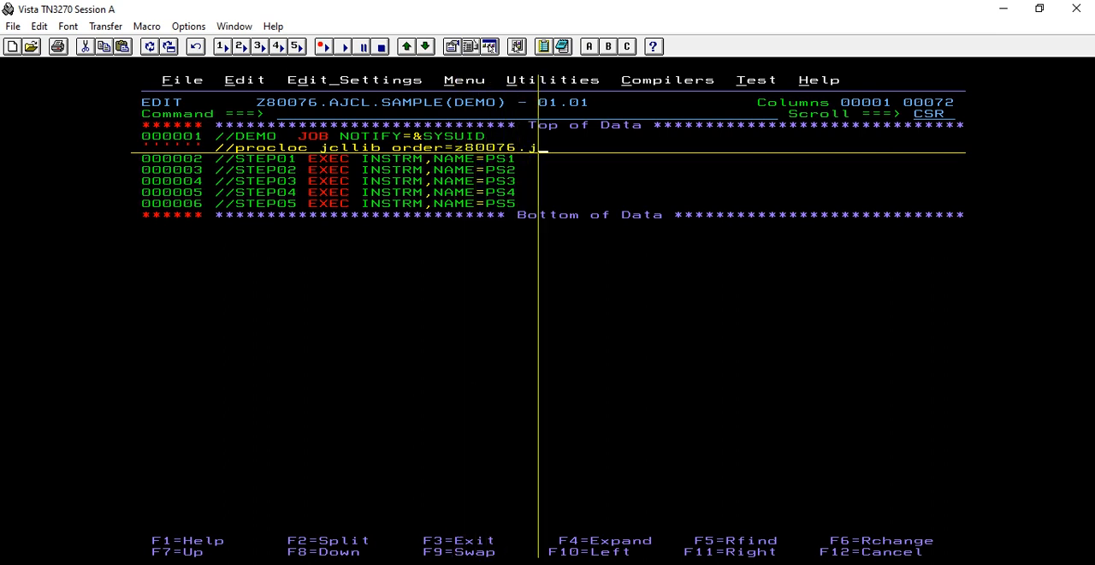
pyautogui.write('ro')
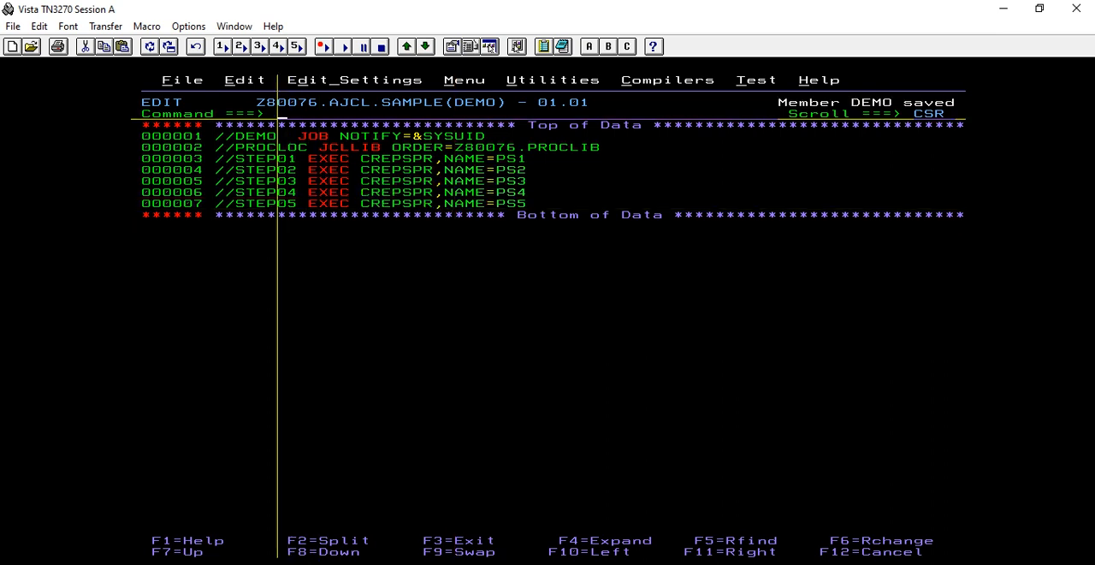
# Submit the DEMO job with SUB, then leave the edit session.
pyautogui.write('sub')
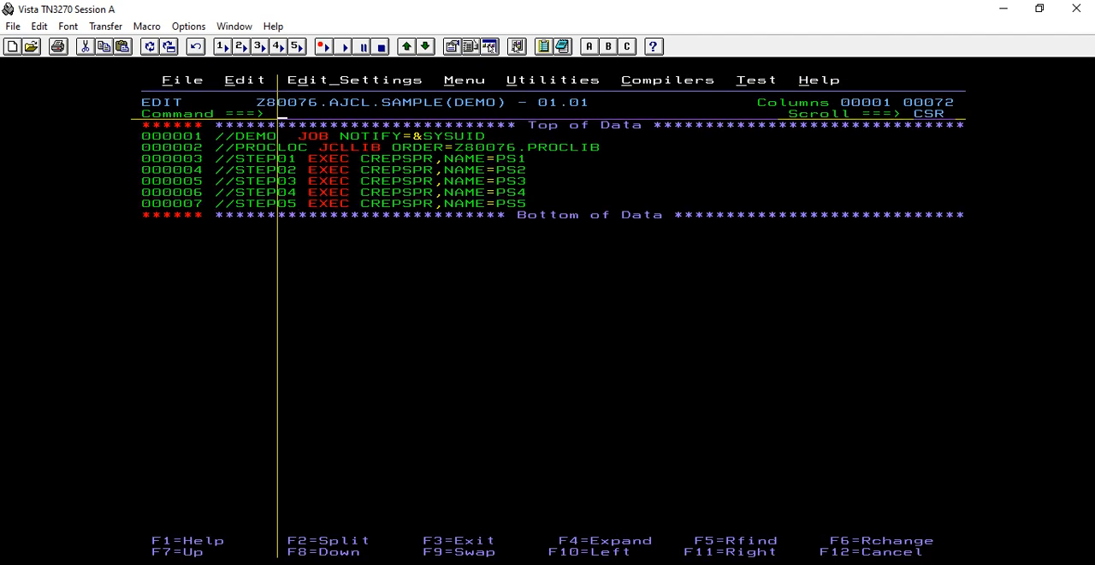
pyautogui.press('F3')
pyautogui.write(',')
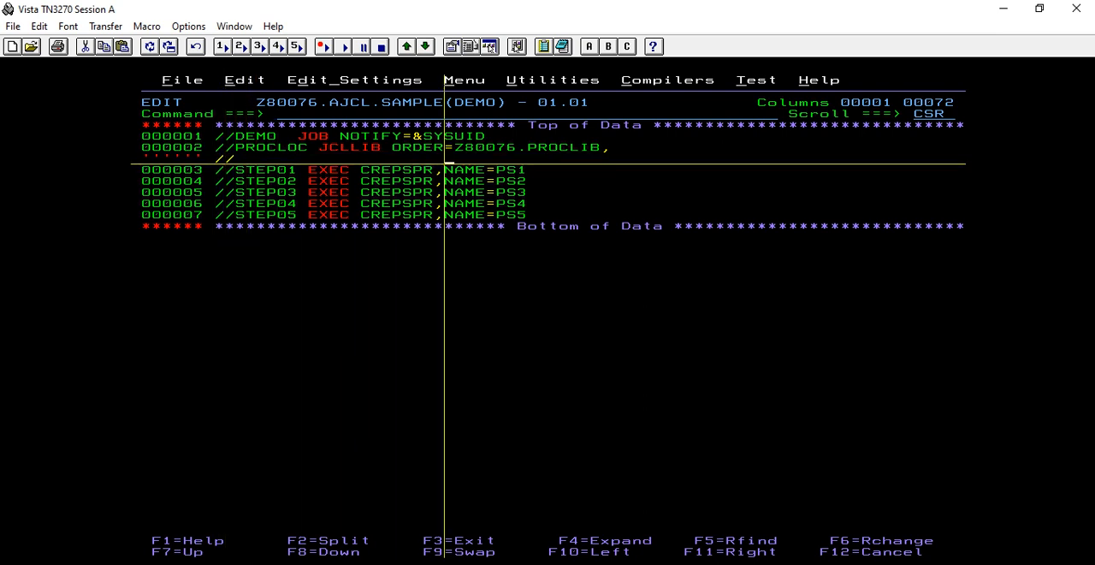
# Add the second JCLLIB library 'Z80076.MA...LIB' on the continuation line.
pyautogui.write('z80076')
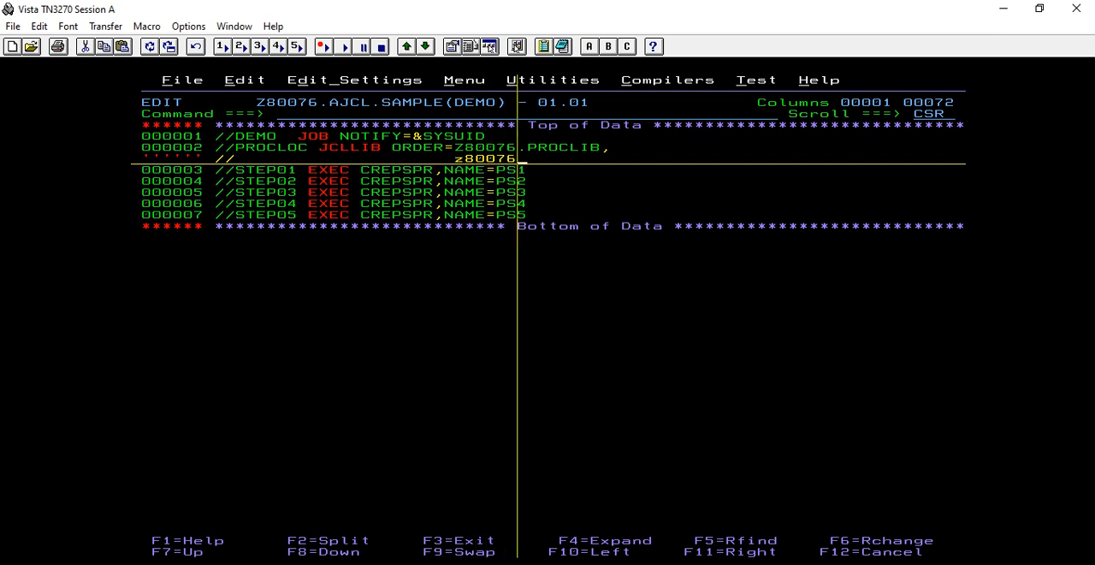
pyautogui.write('main.proc')
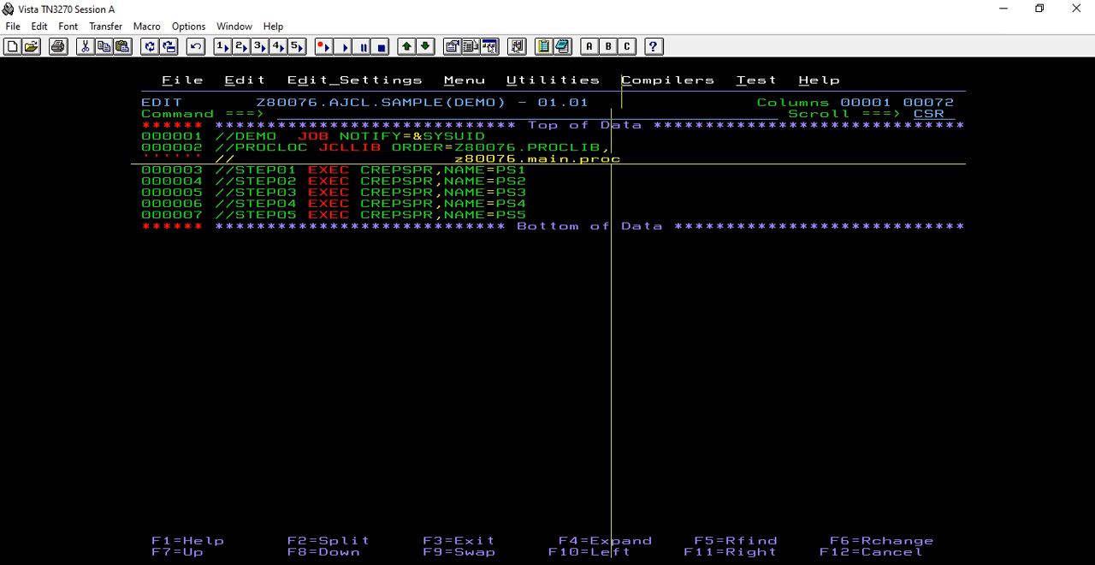
pyautogui.write('lib')
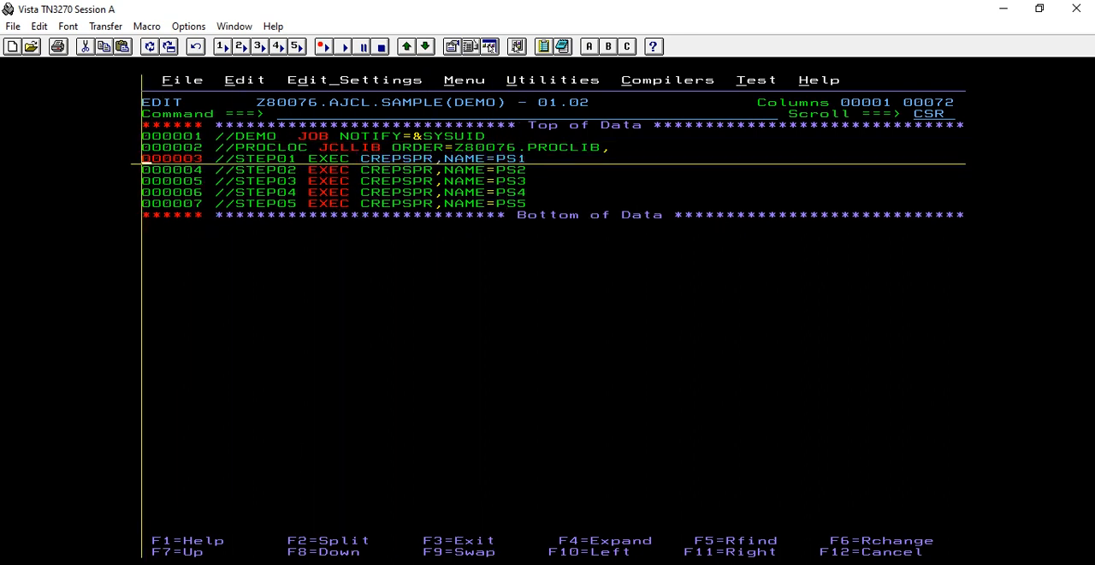
# Save DEMO and return to the Z80076 data set list.
pyautogui.write('sa')
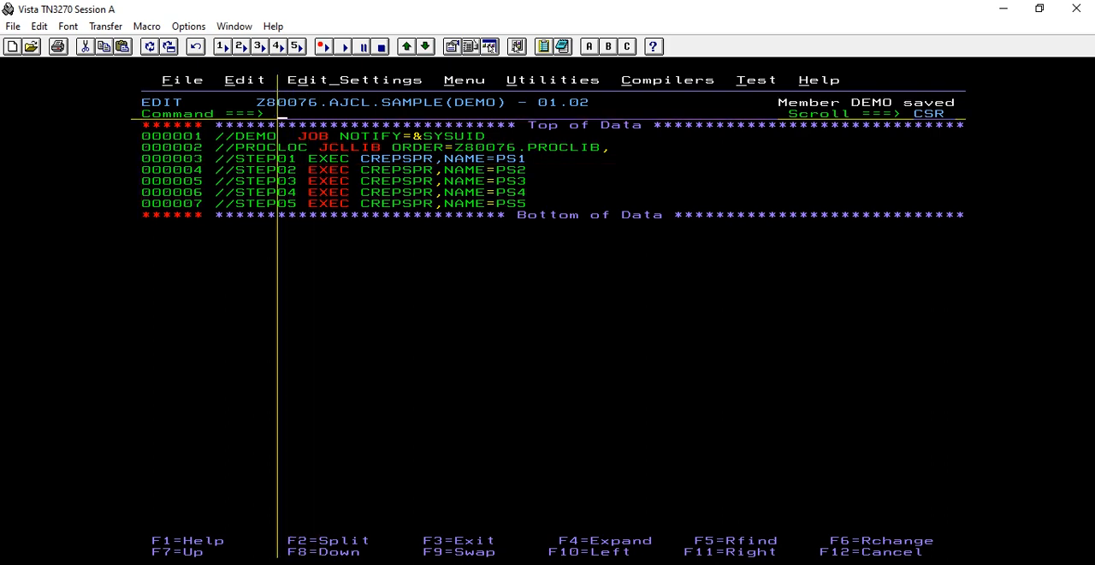
pyautogui.press('F3')
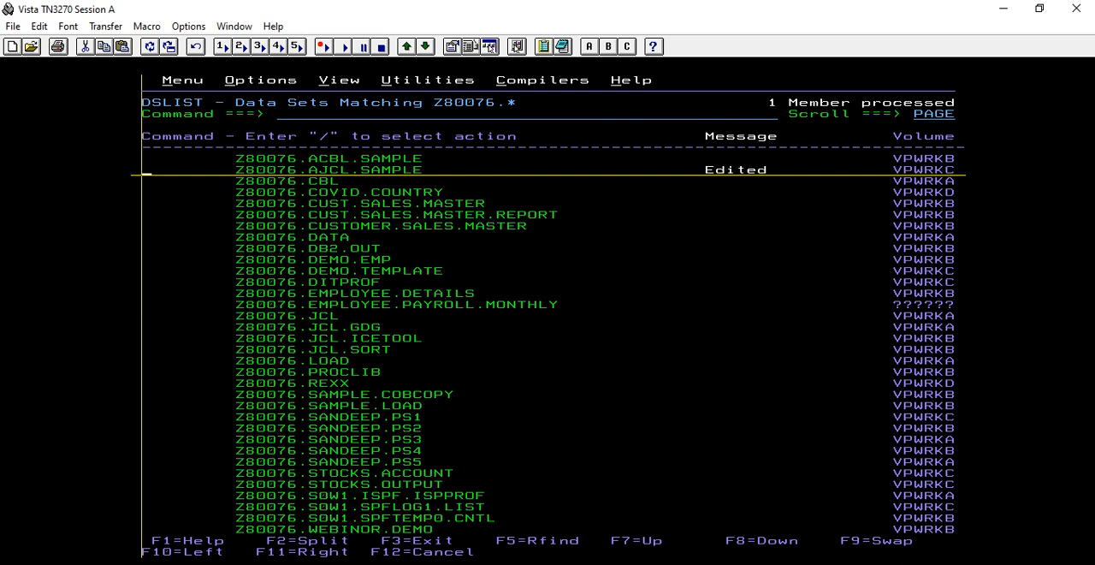